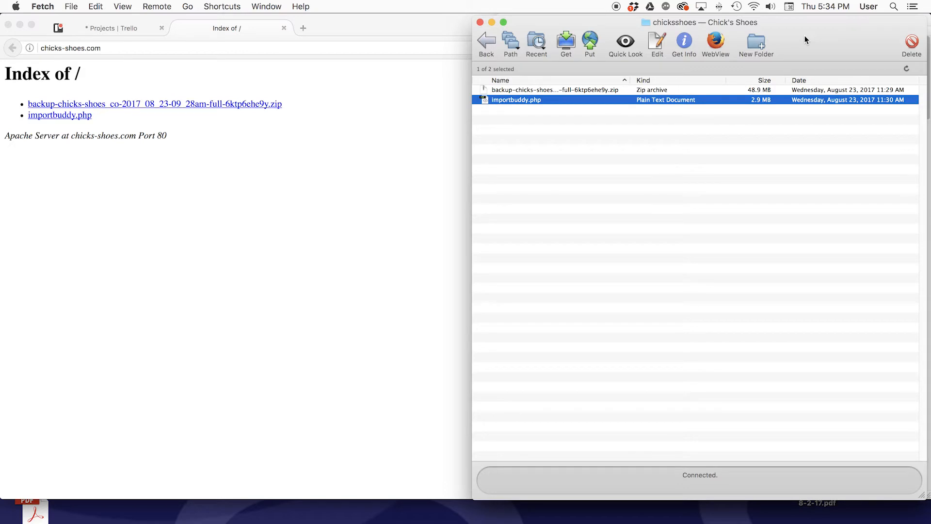
mouse_move(234, 146)
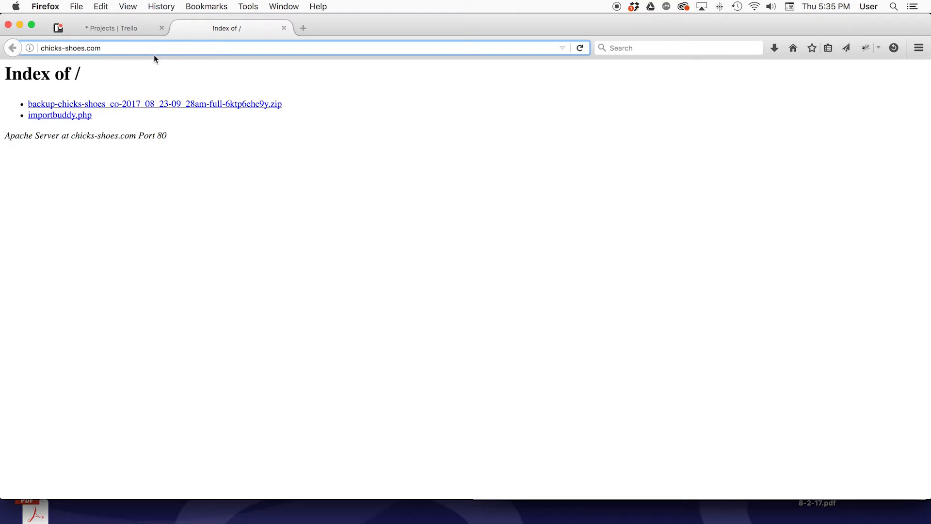
Load chicks-shoes.com/importbuddy.php from the address bar
type("/imp")
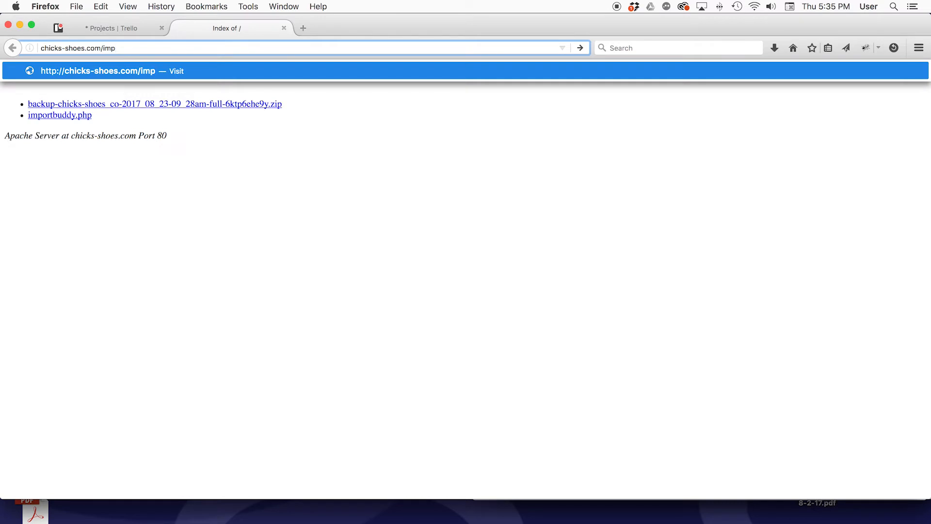
type("importbuddy")
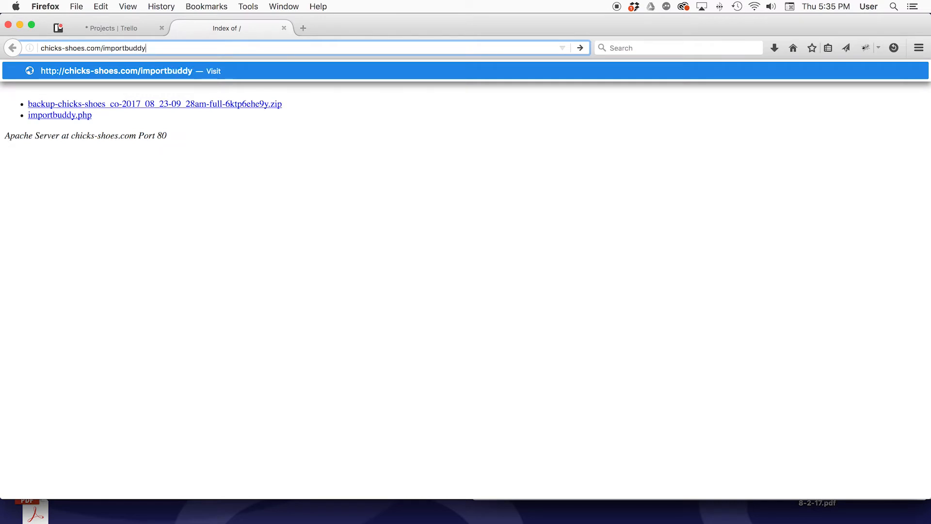
type(".c")
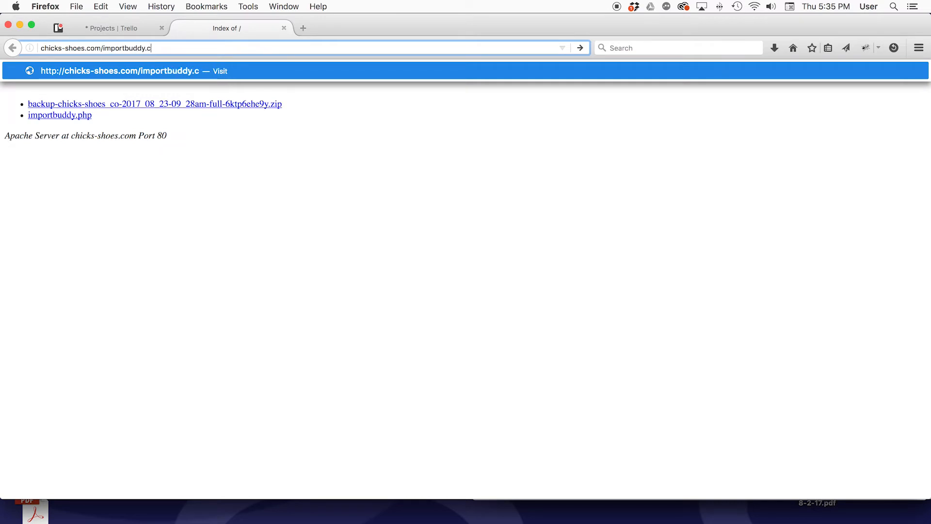
type("ho")
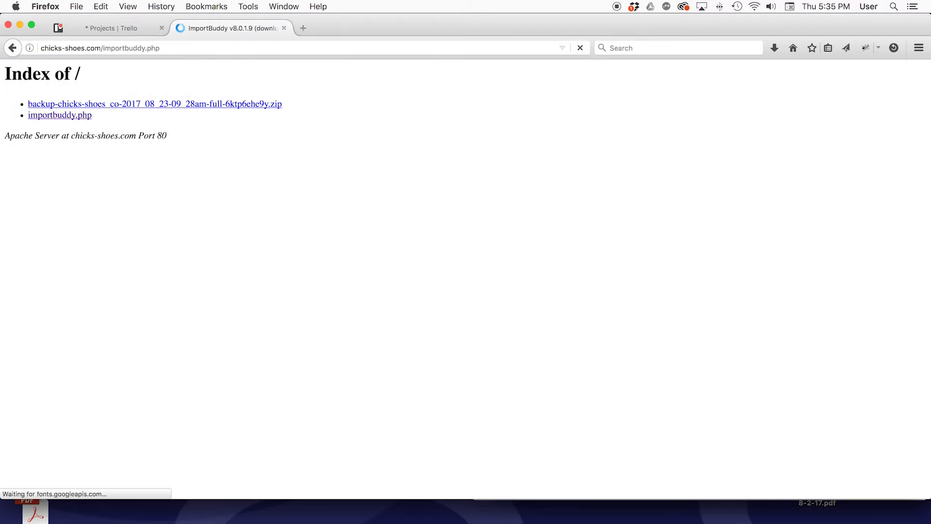
Enter the ImportBuddy password and authenticate to reach the backup list
left_click(59, 115)
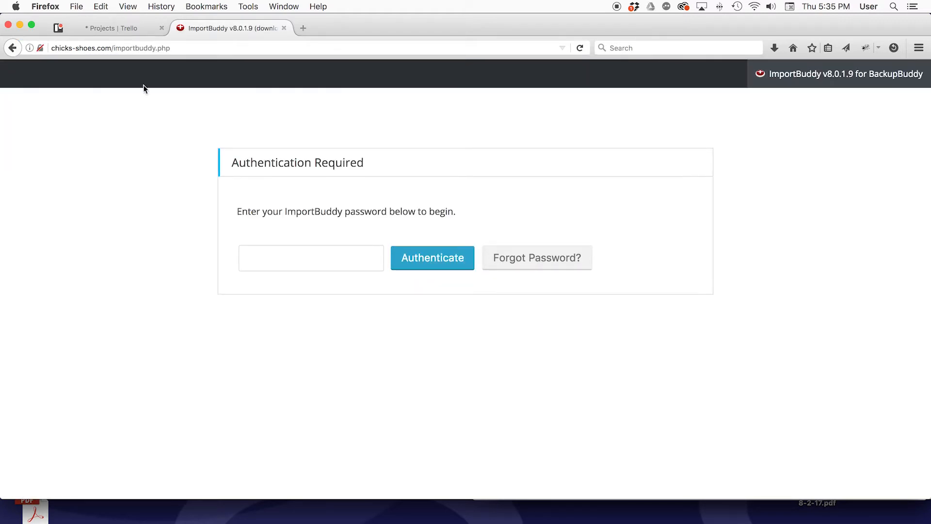
mouse_move(76, 137)
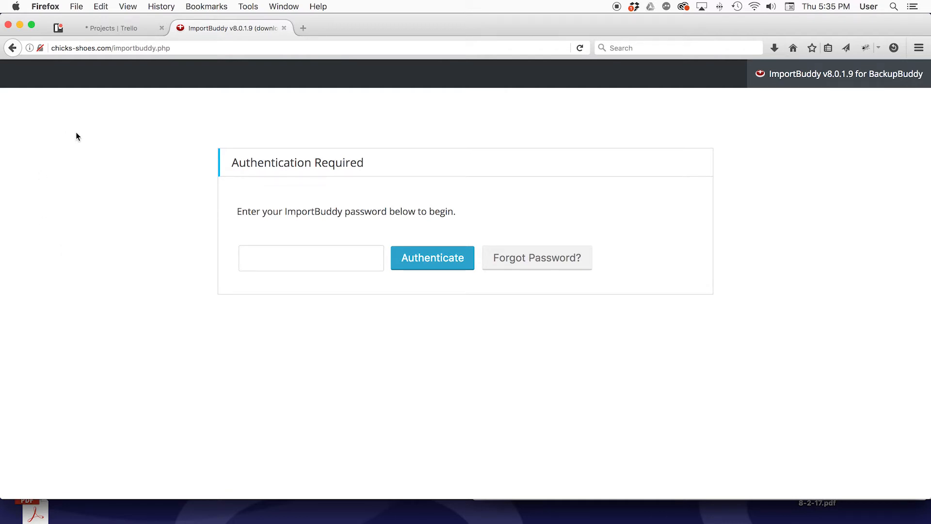
mouse_move(341, 328)
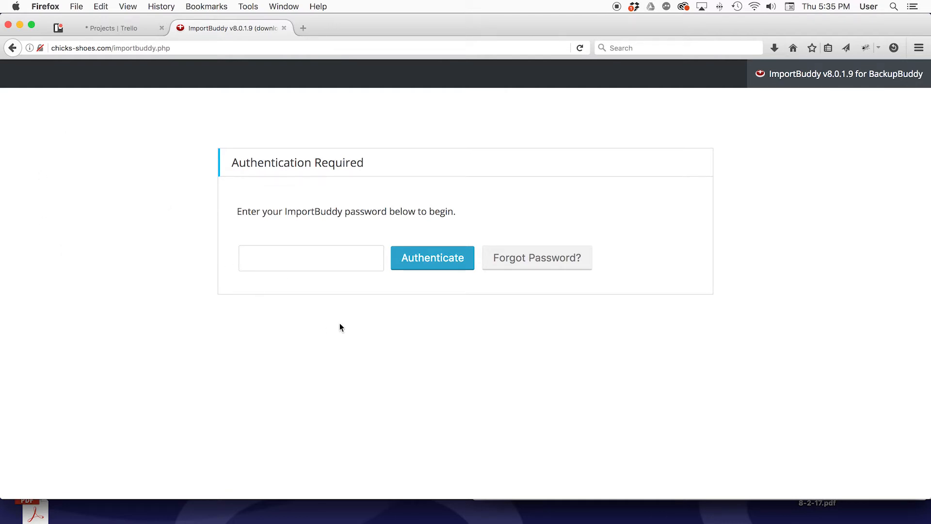
left_click(310, 258)
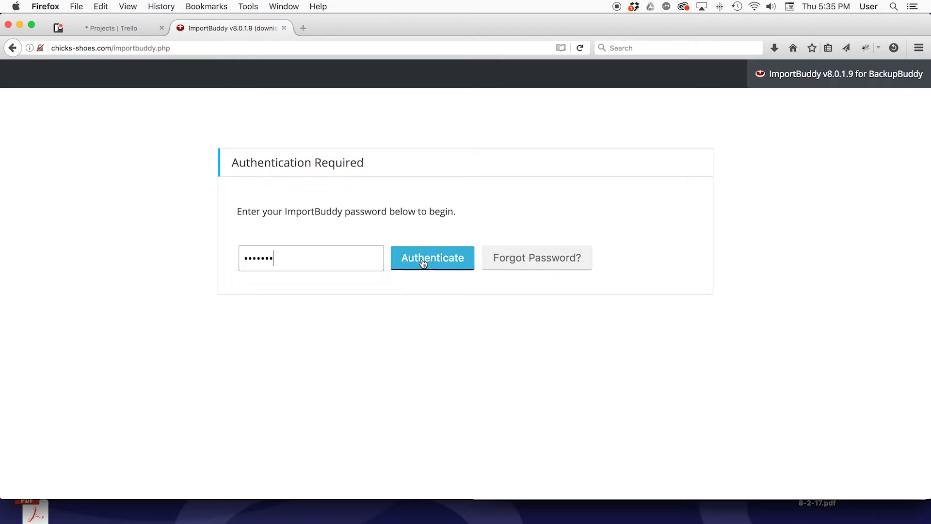
left_click(432, 257)
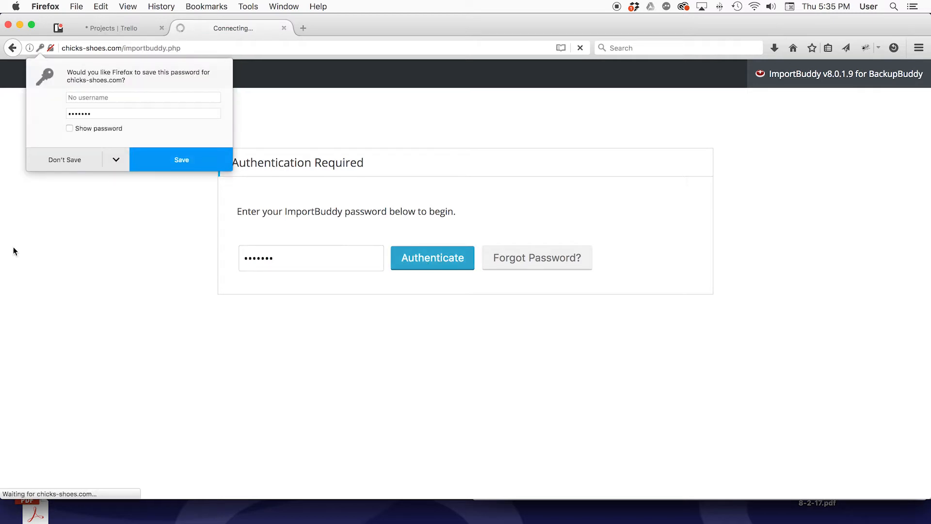
left_click(432, 257)
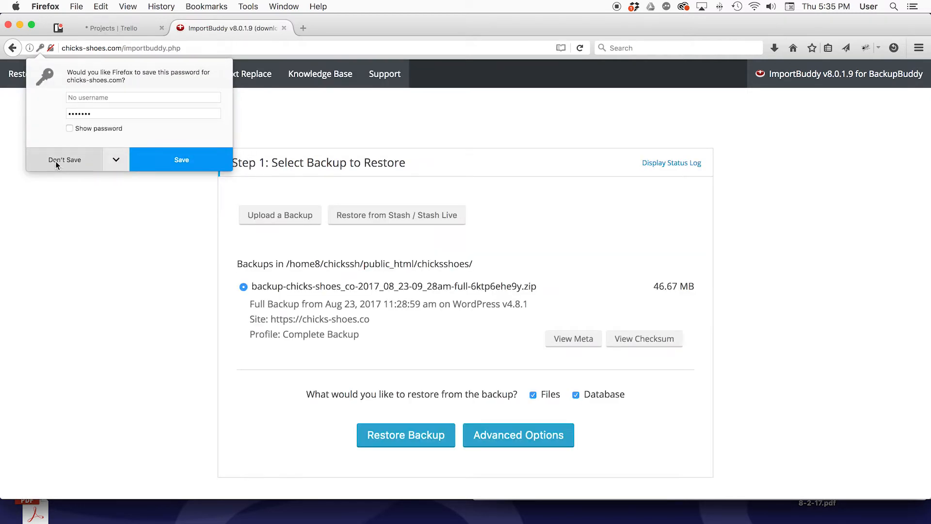
Decline saving the password and restore the chicks-shoes backup with files and database
left_click(65, 159)
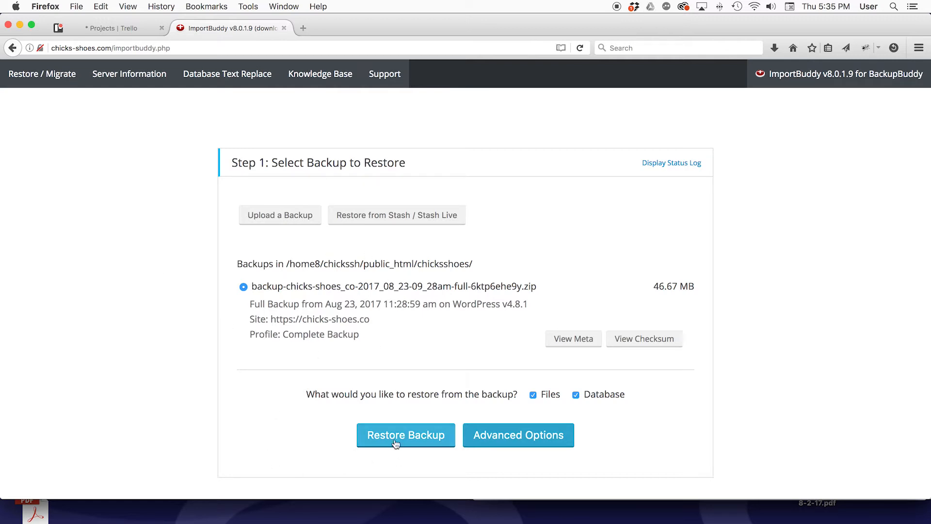
left_click(406, 434)
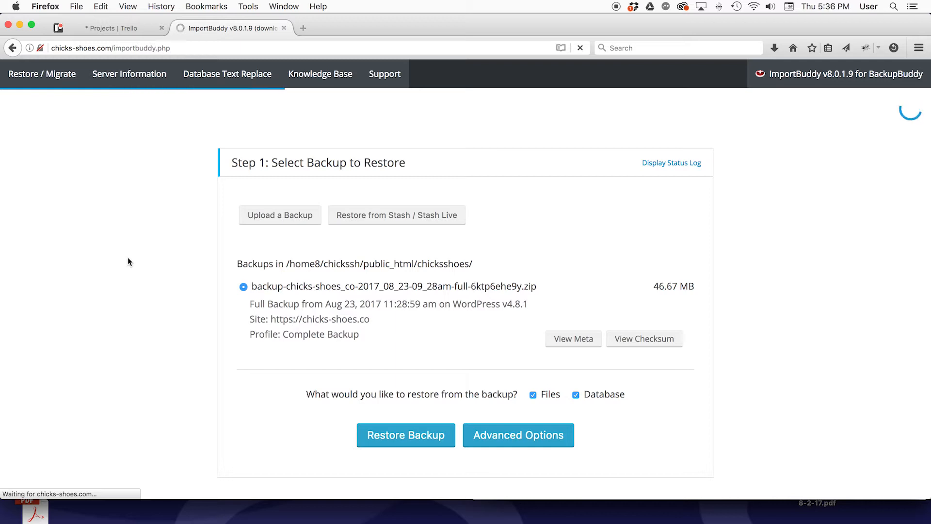
left_click(406, 435)
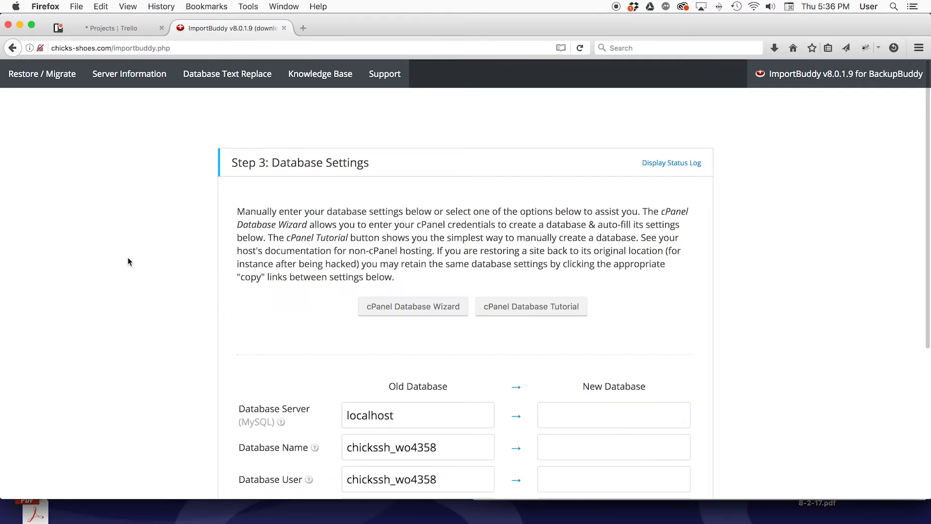
mouse_move(133, 191)
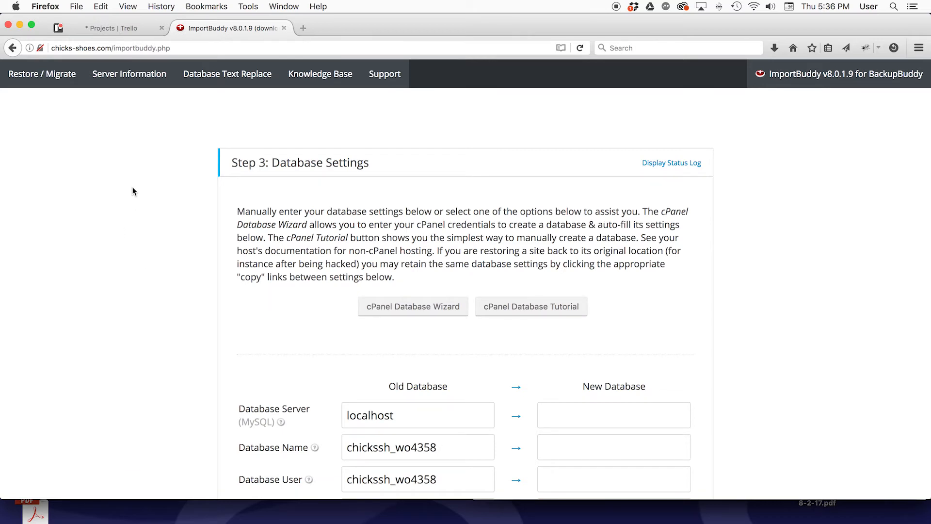
scroll("down", 3)
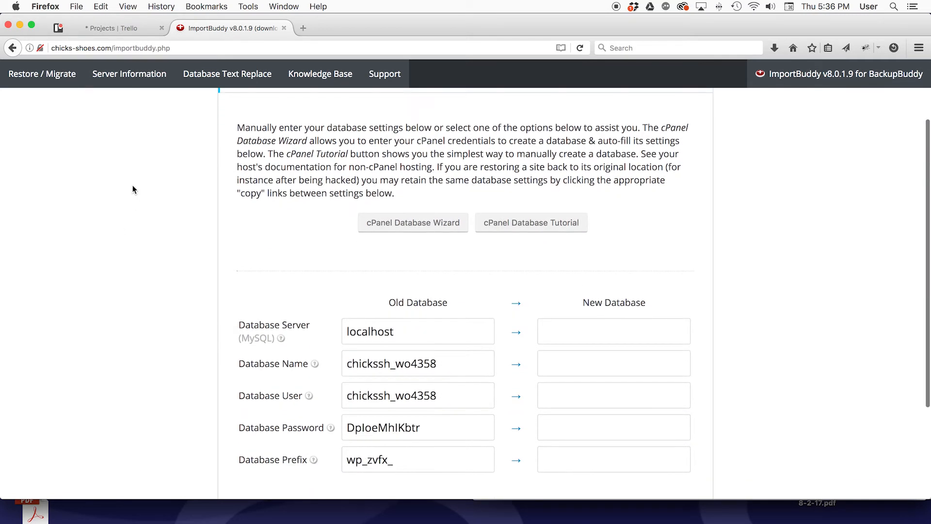
mouse_move(351, 236)
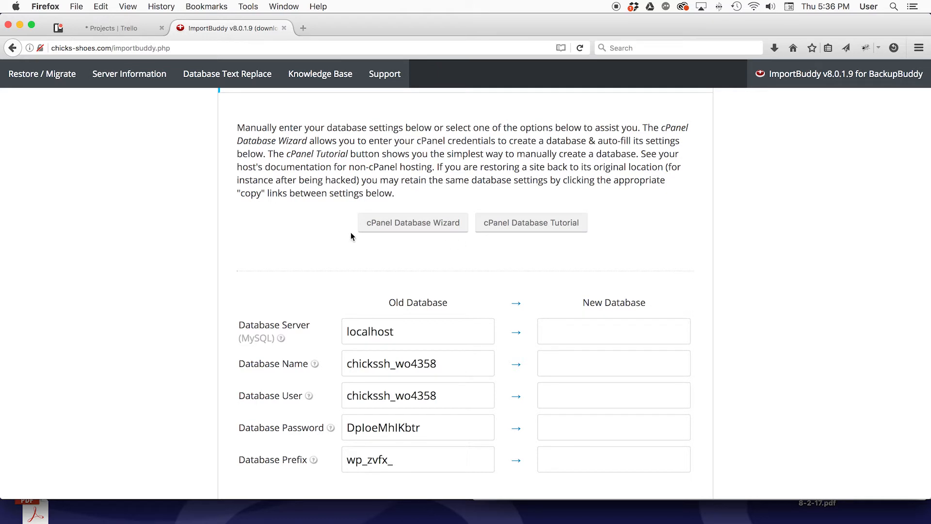
mouse_move(319, 231)
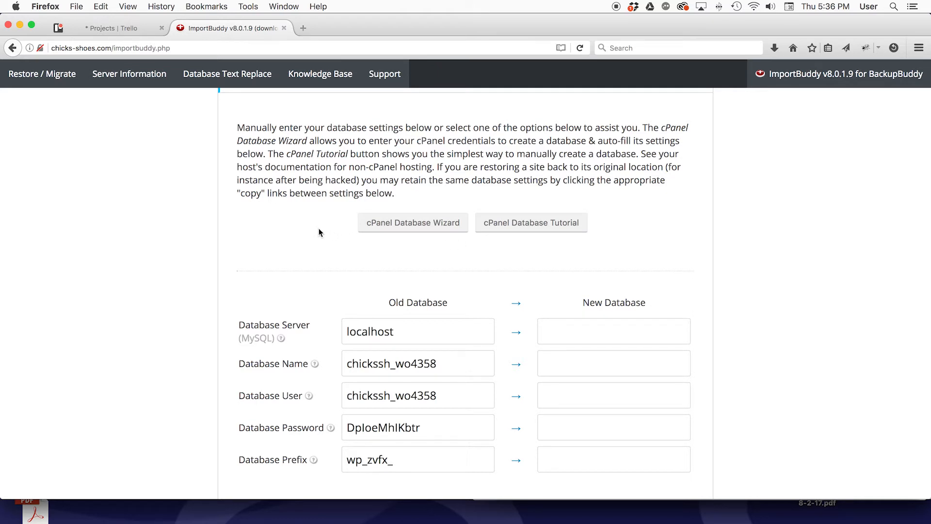
mouse_move(536, 281)
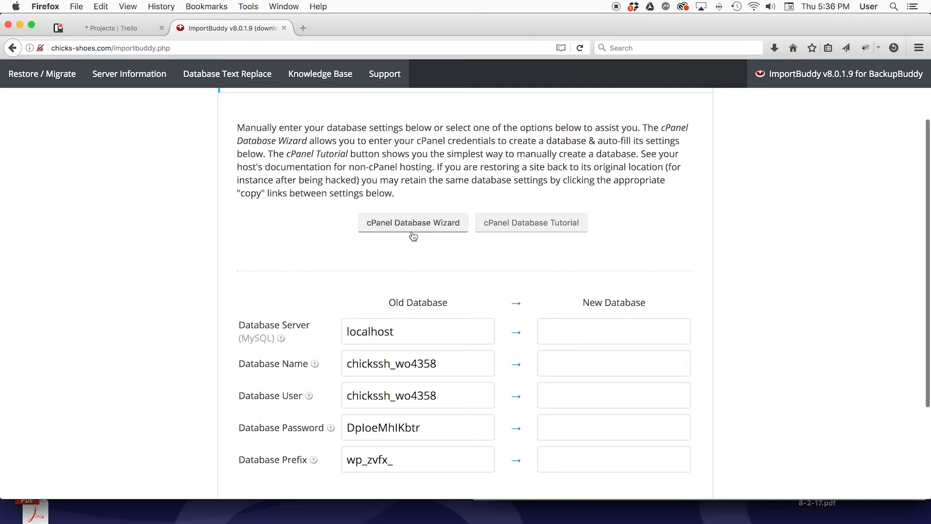
mouse_move(292, 235)
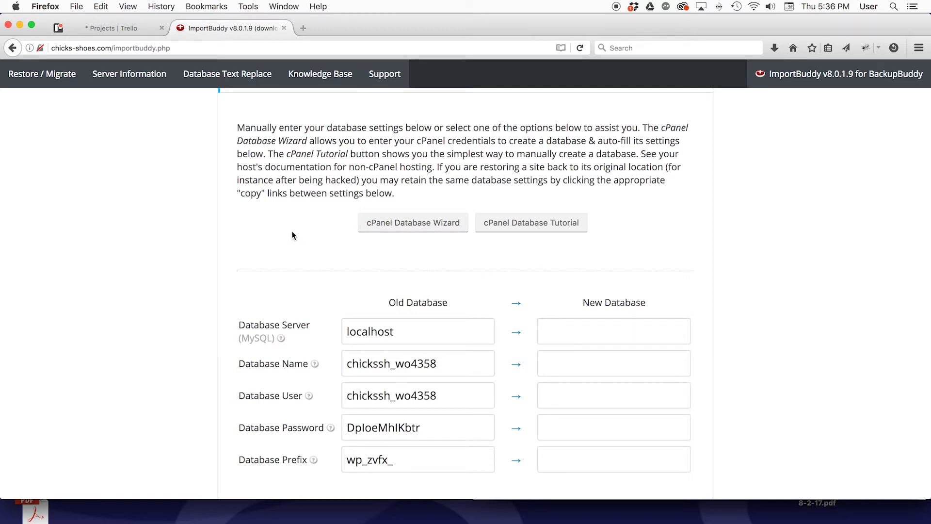
mouse_move(455, 436)
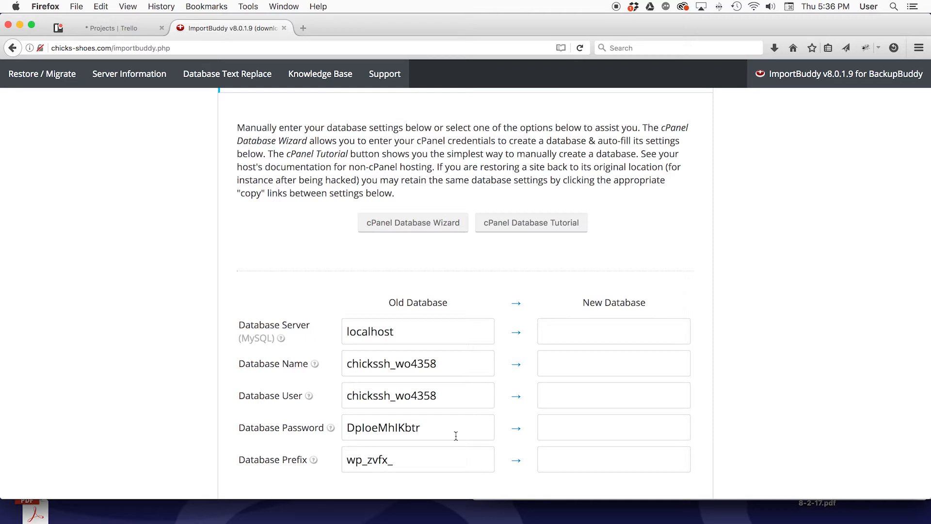
mouse_move(284, 255)
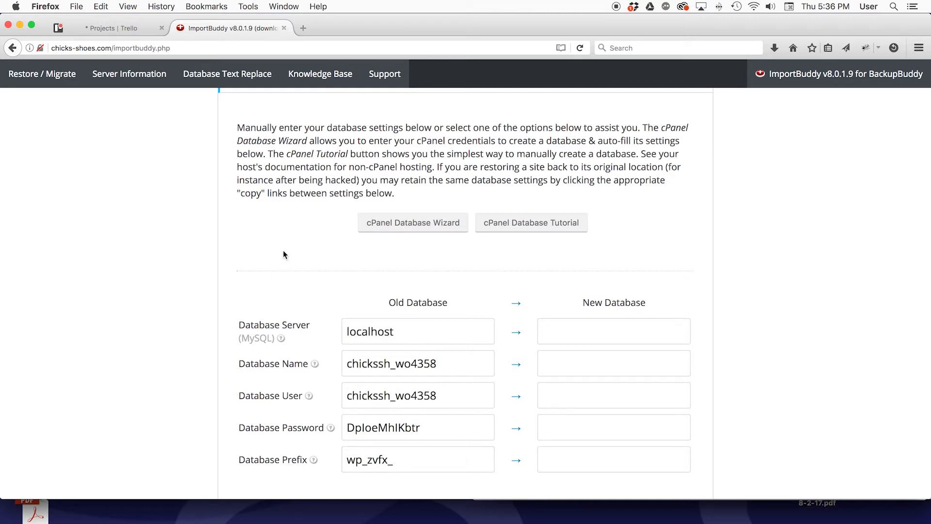
mouse_move(267, 3)
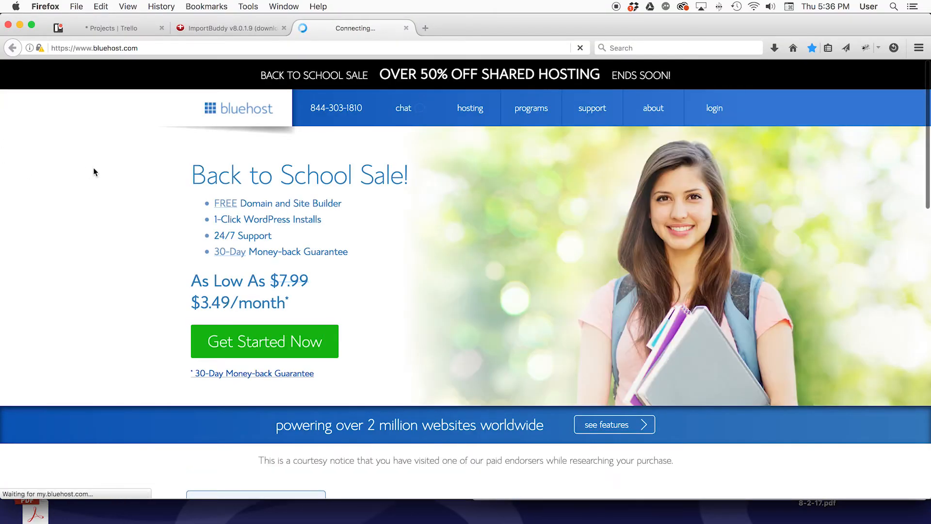
mouse_move(597, 228)
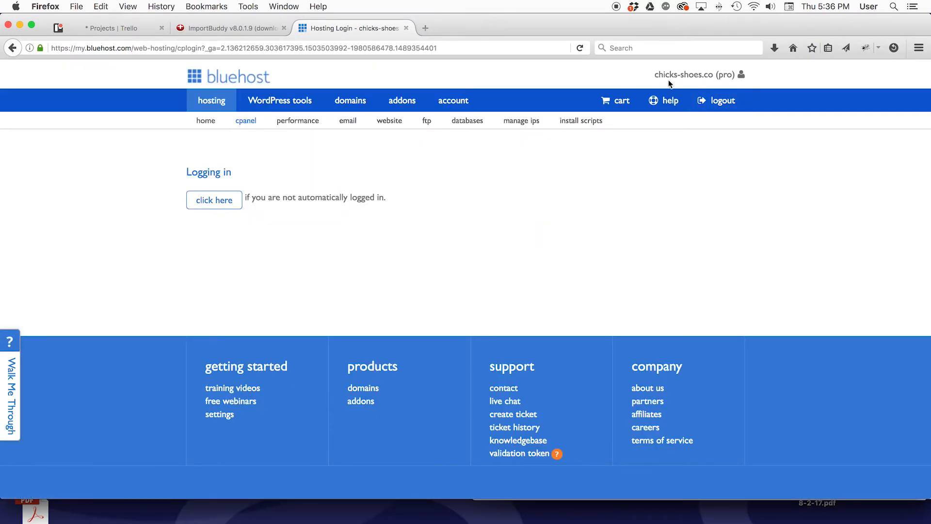
Log into the Bluehost hosting control panel for chicks-shoes
left_click(213, 200)
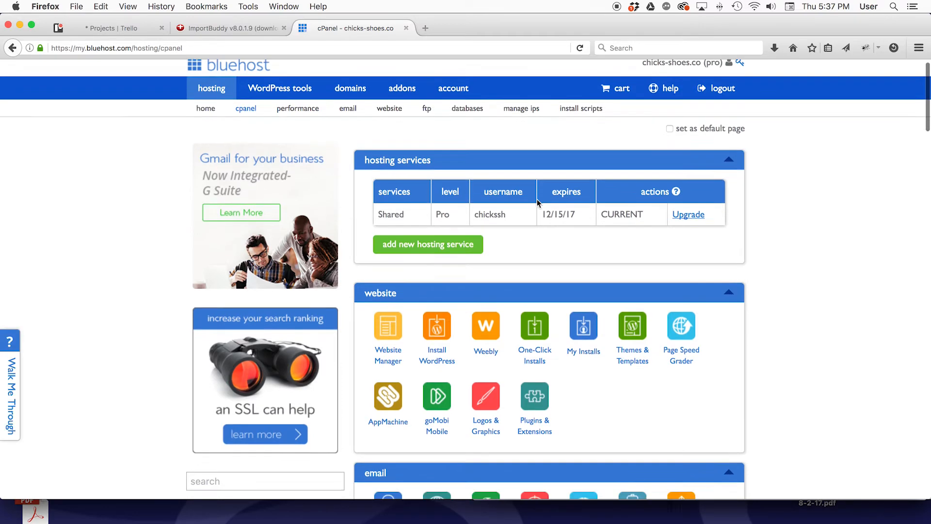
Scroll to Database Tools and launch the MySQL Database Wizard
scroll("down", 3)
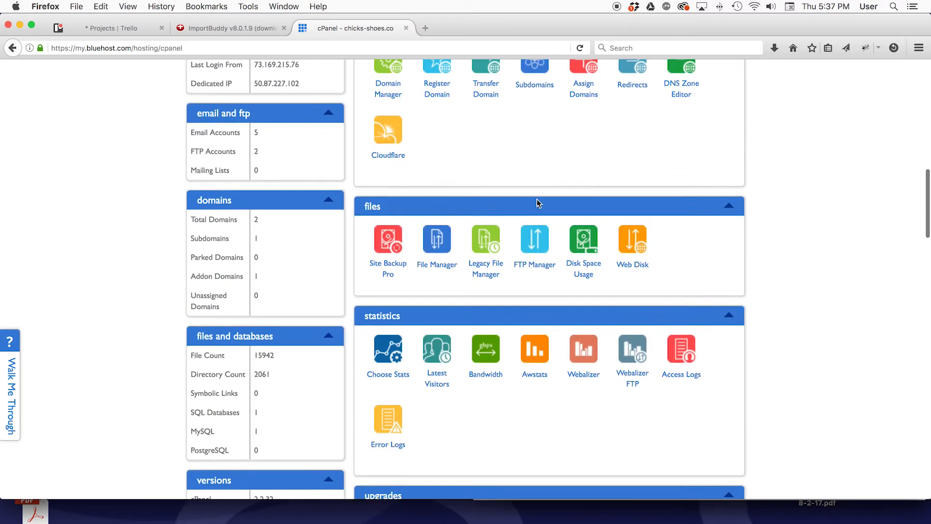
scroll("down", 3)
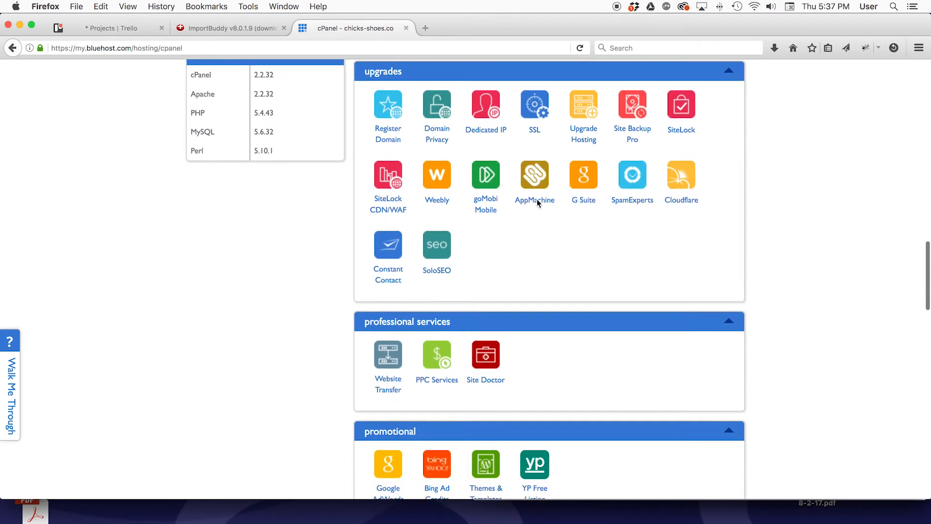
scroll("down", 3)
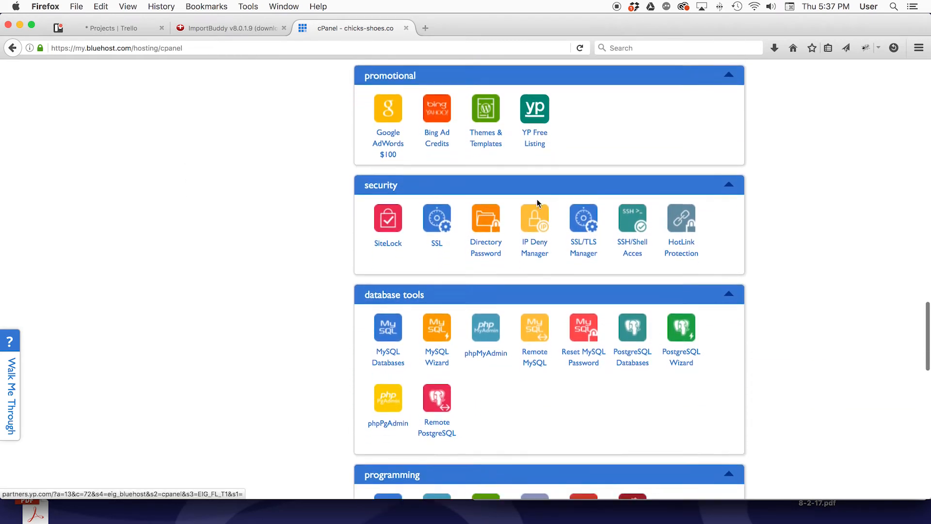
scroll("down", 3)
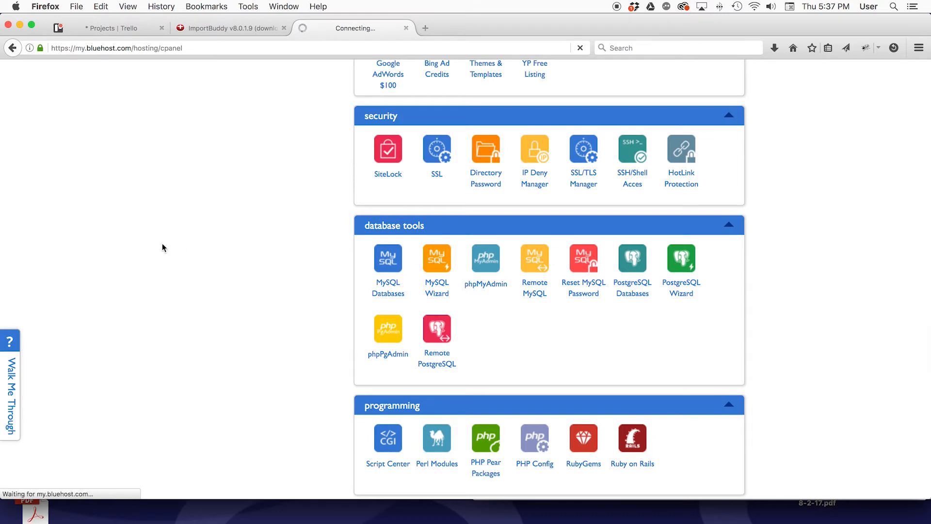
left_click(436, 259)
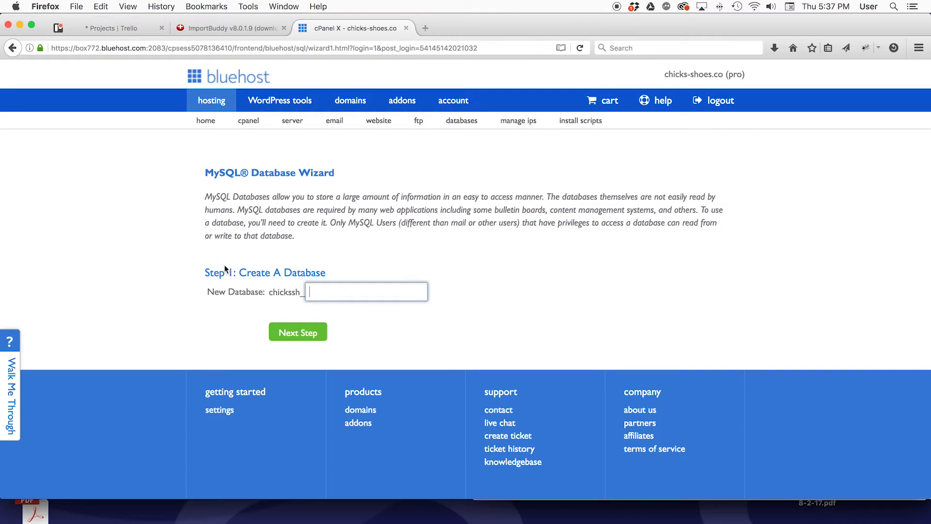
mouse_move(181, 283)
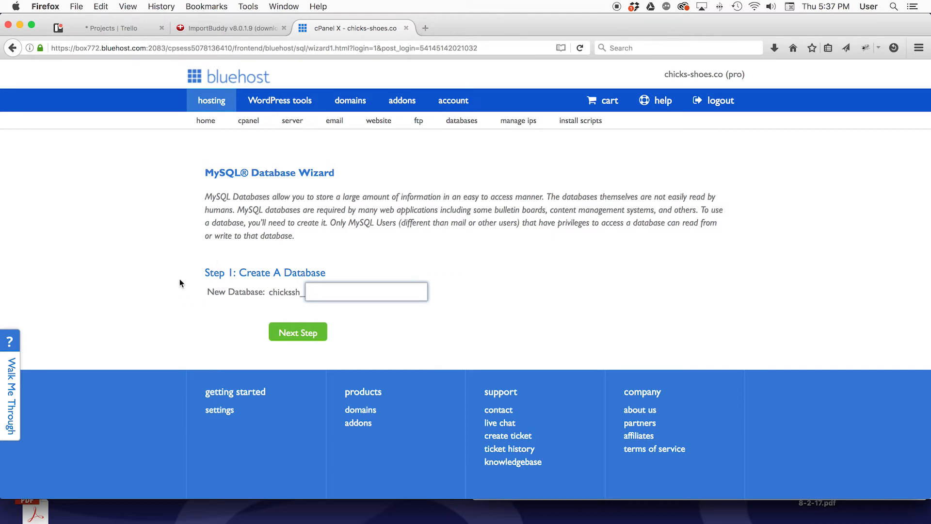
Type 437 as the new database name in wizard Step 1
type("437")
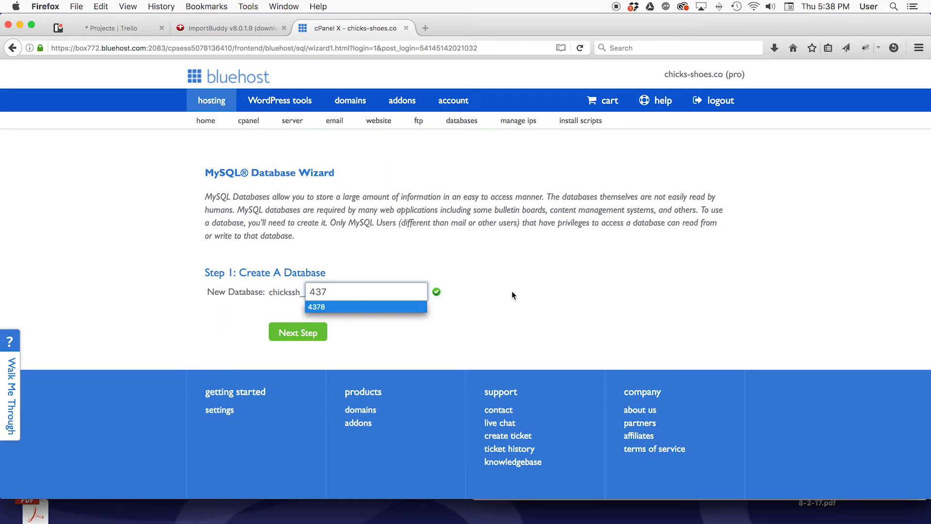
Create database chickssh_437 and enter username 437 with a matching strong password
left_click(297, 331)
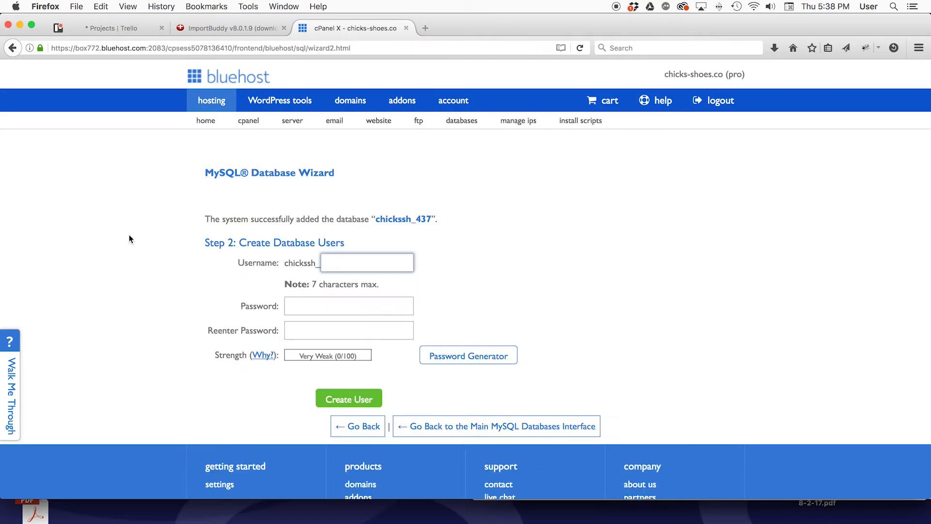
mouse_move(200, 256)
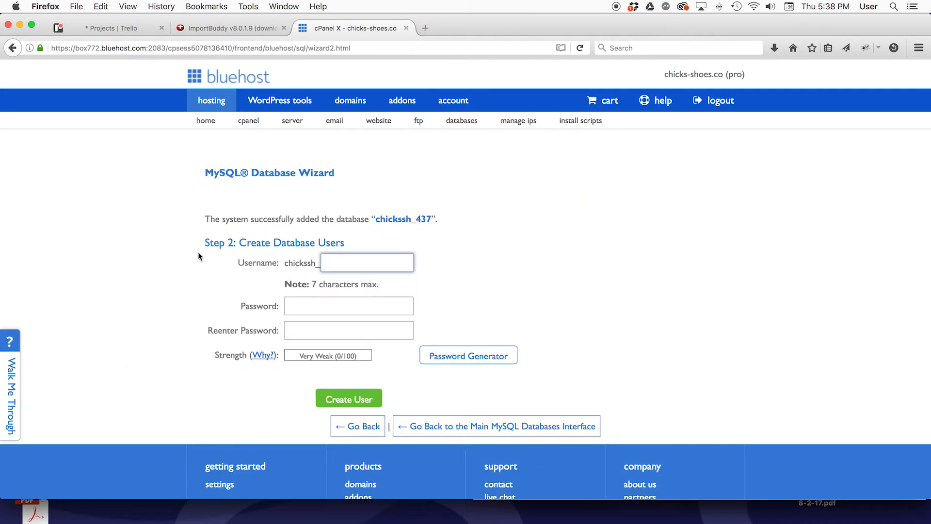
type("437")
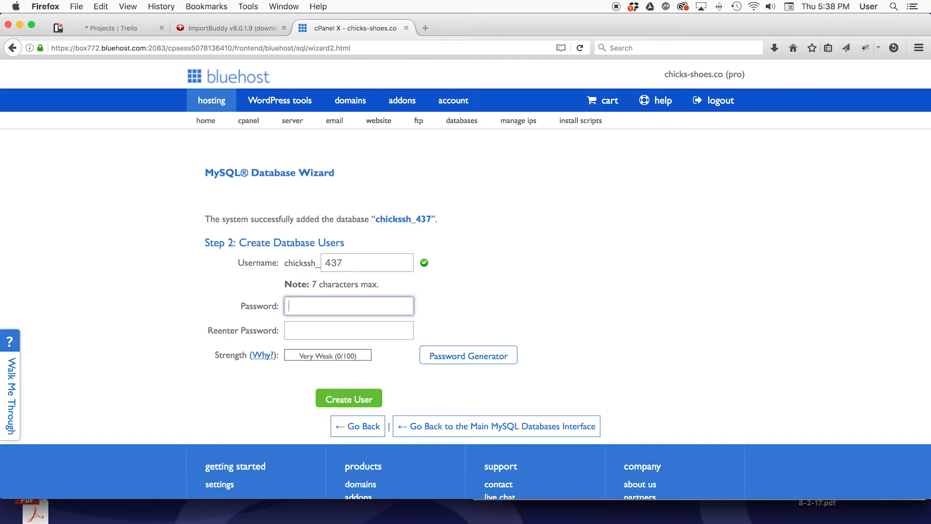
type("•••••")
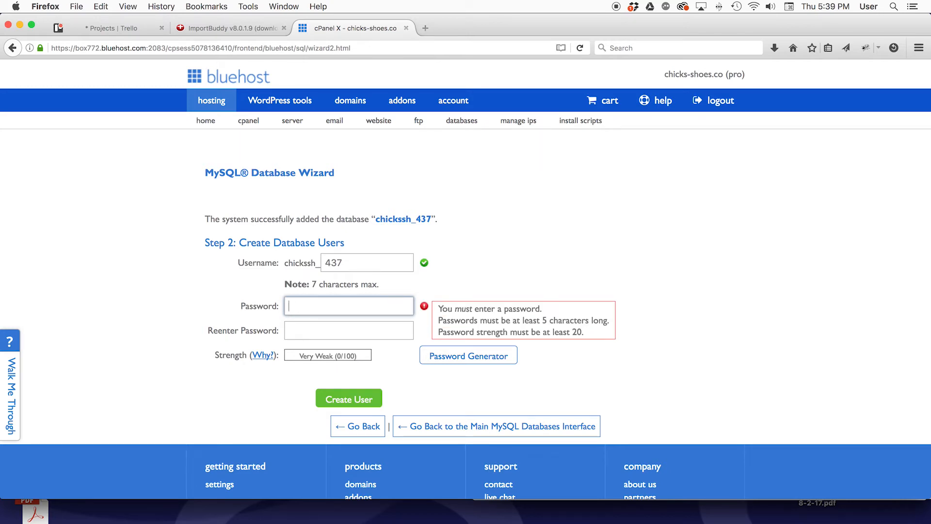
type("•••••")
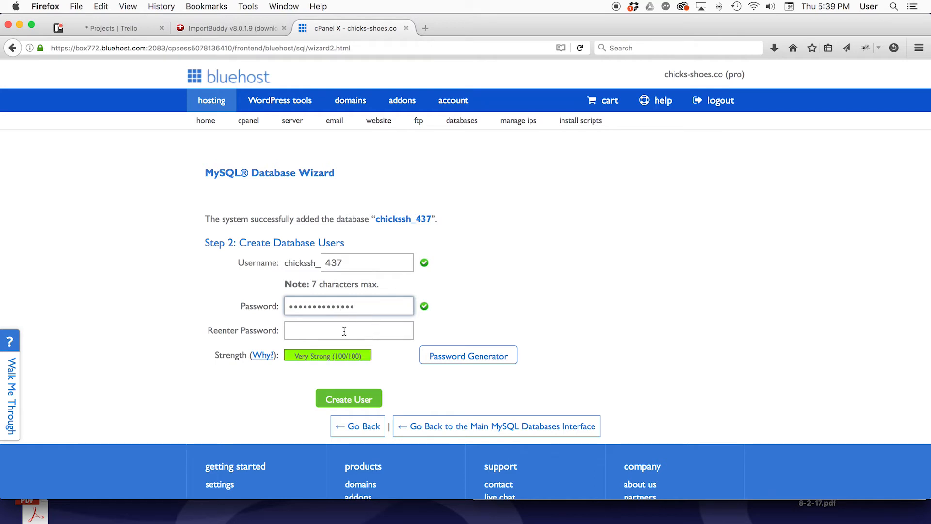
type("•")
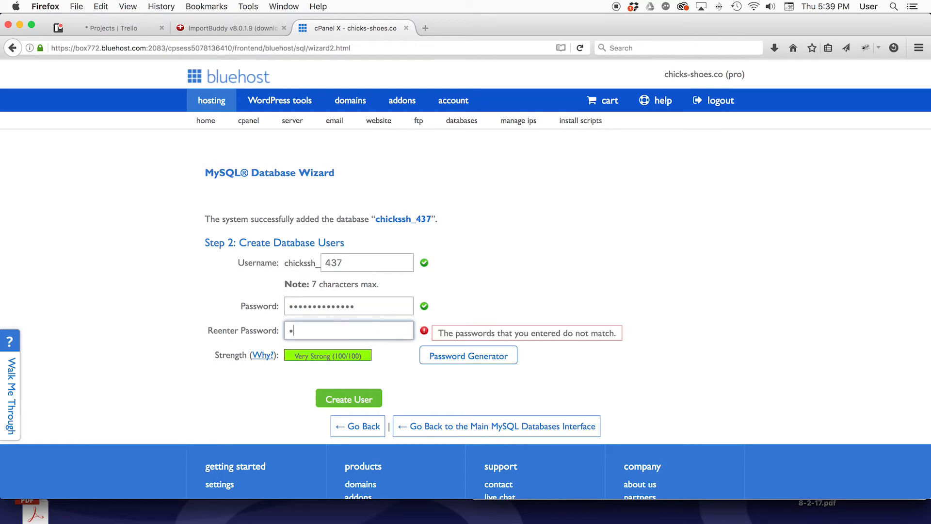
type("•••••••")
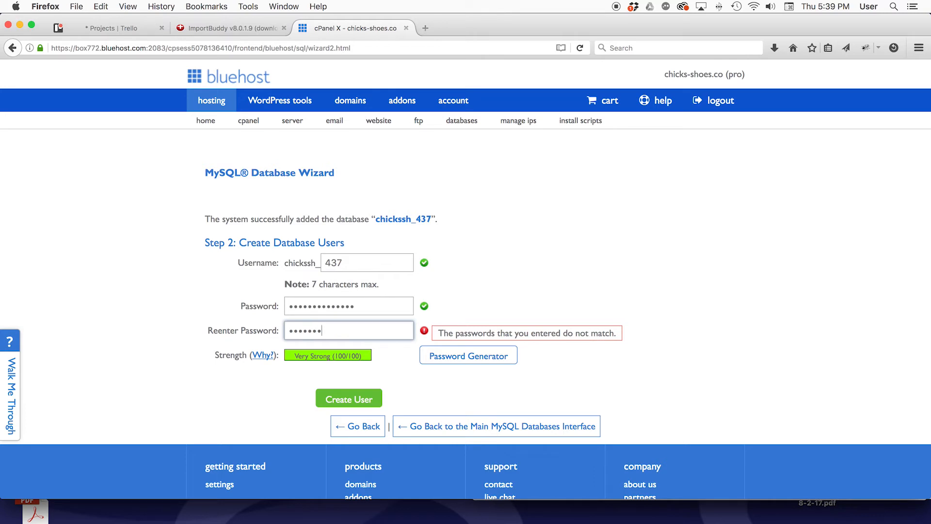
type("••••")
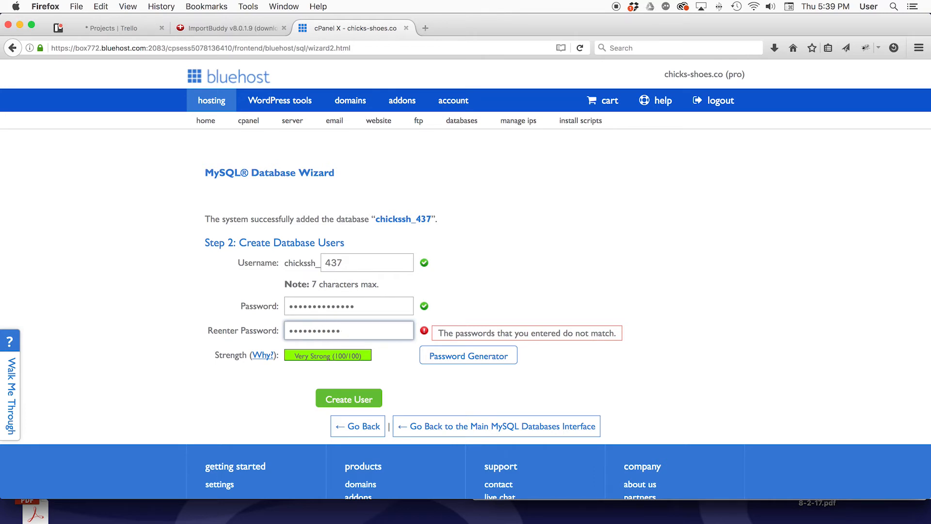
type("•••")
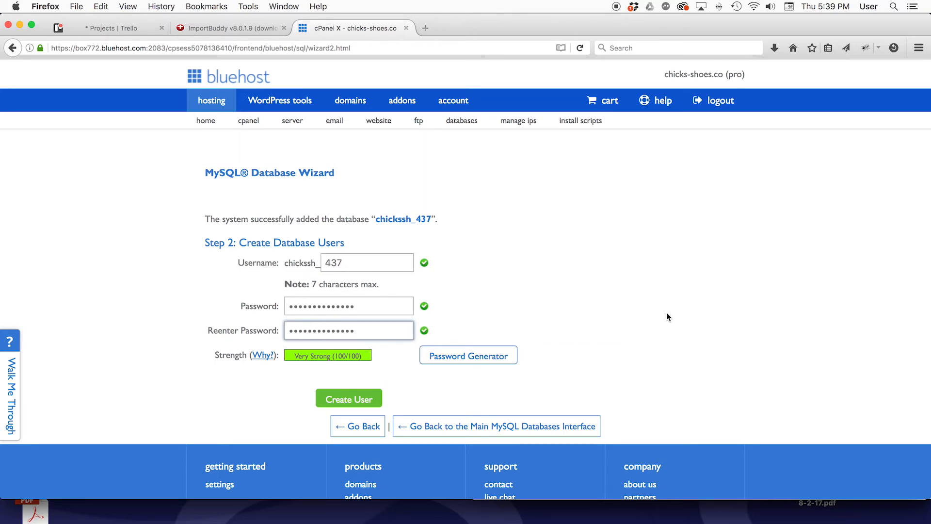
mouse_move(655, 284)
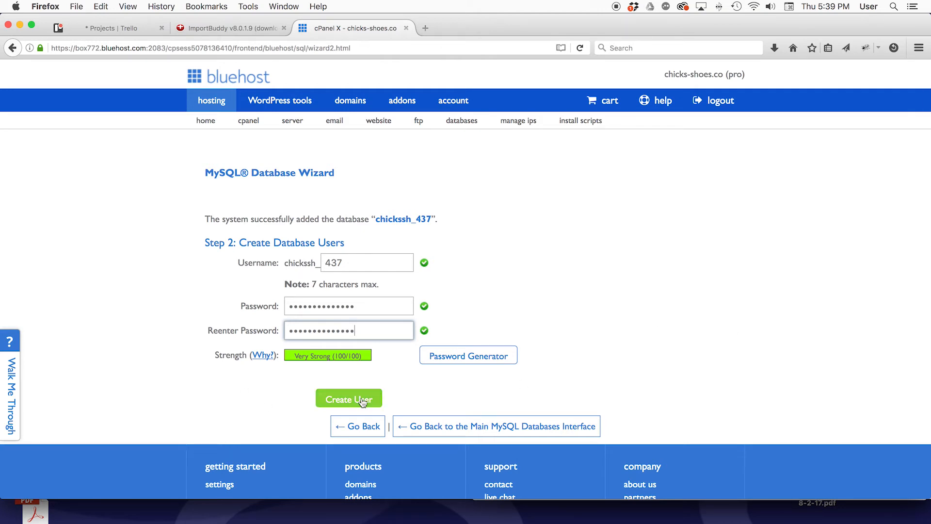
Create user chickssh_437 and grant it ALL PRIVILEGES on database chickssh_437
left_click(349, 398)
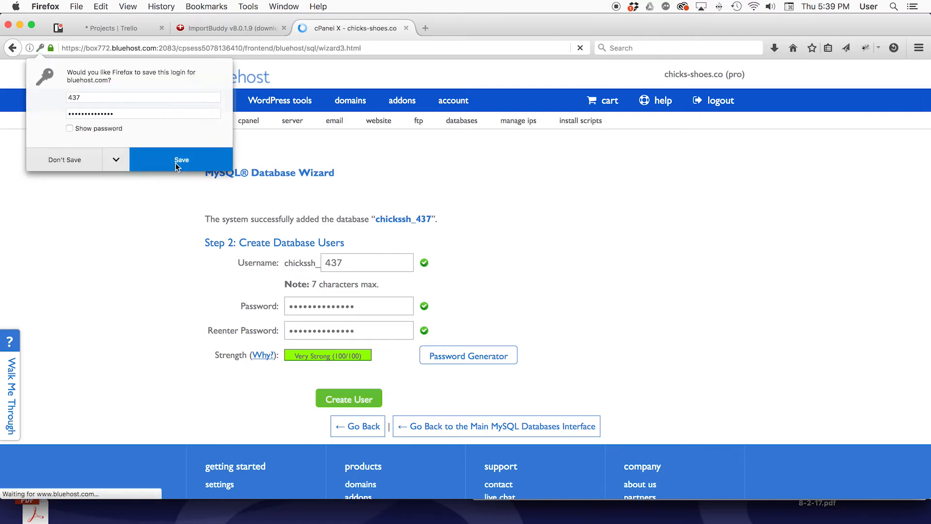
left_click(349, 398)
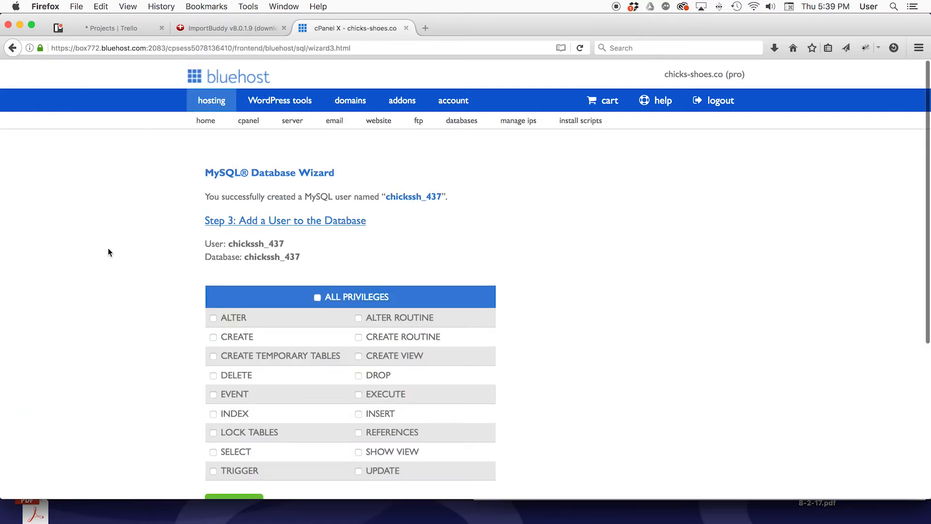
scroll("down", 3)
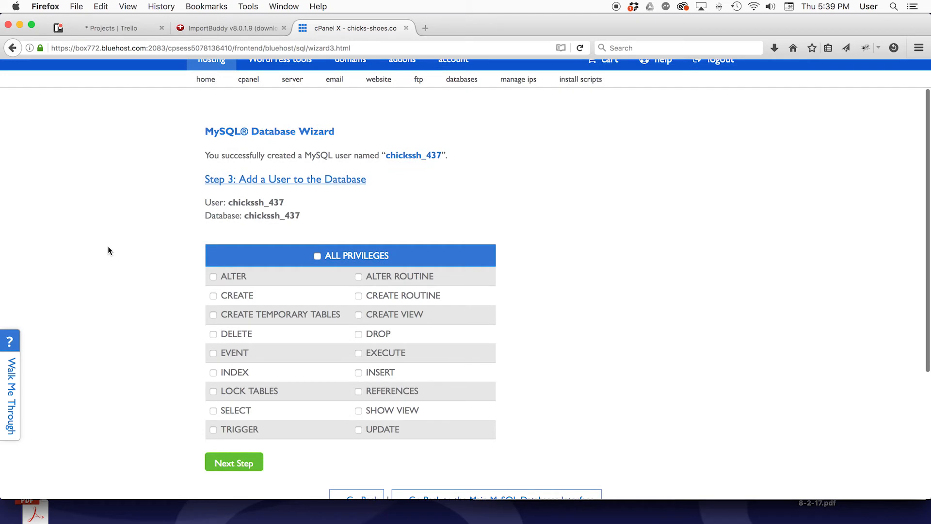
mouse_move(448, 224)
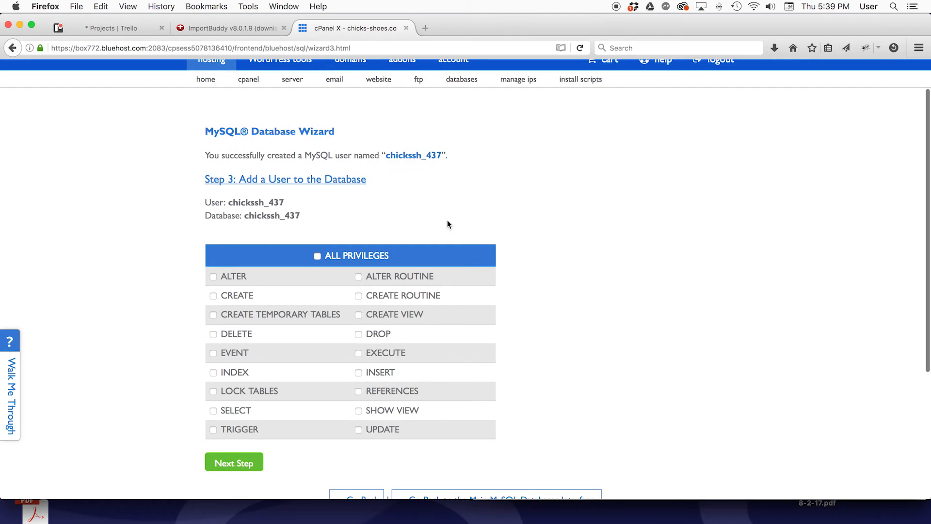
mouse_move(21, 263)
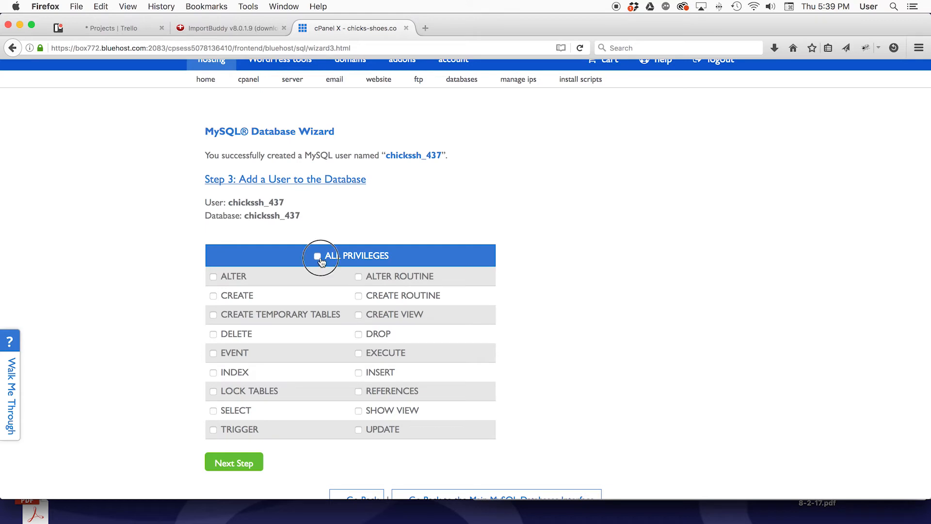
left_click(318, 257)
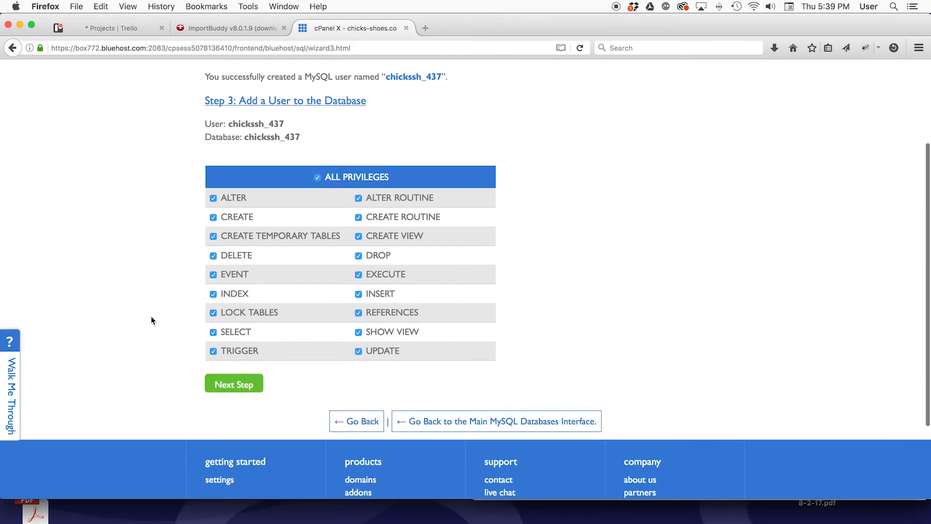
left_click(234, 383)
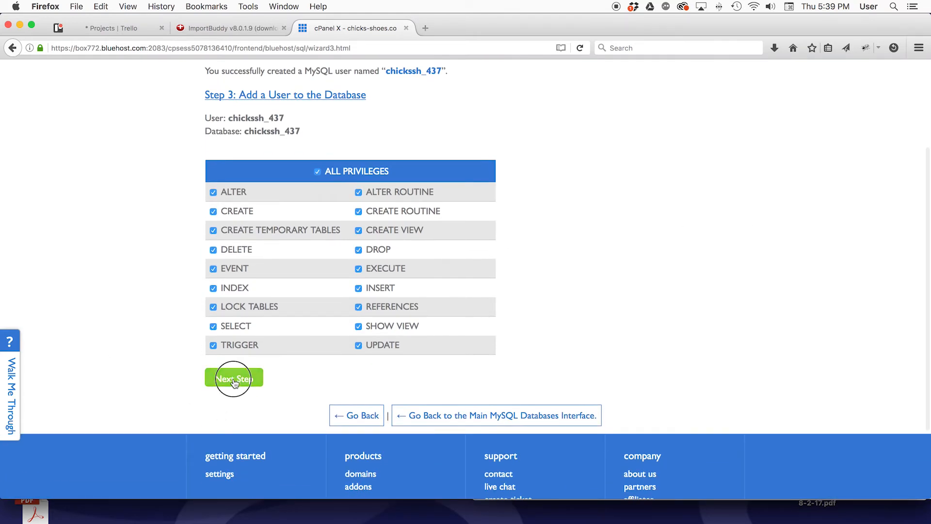
left_click(233, 377)
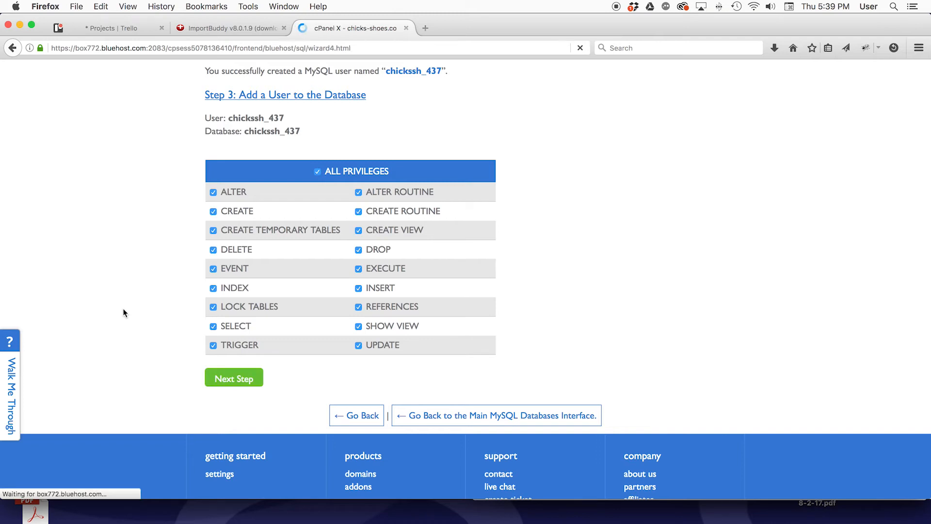
Apply the privileges to finish the wizard and return to the ImportBuddy tab
left_click(233, 377)
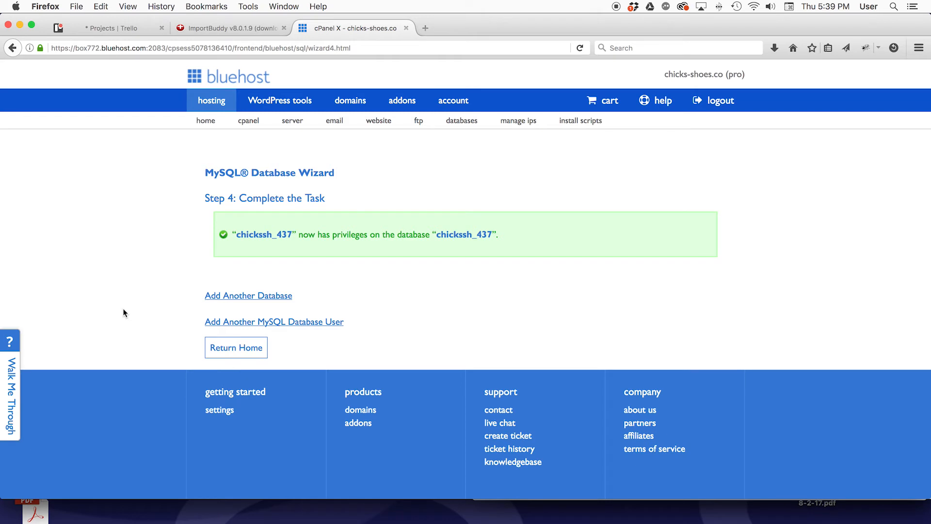
mouse_move(124, 224)
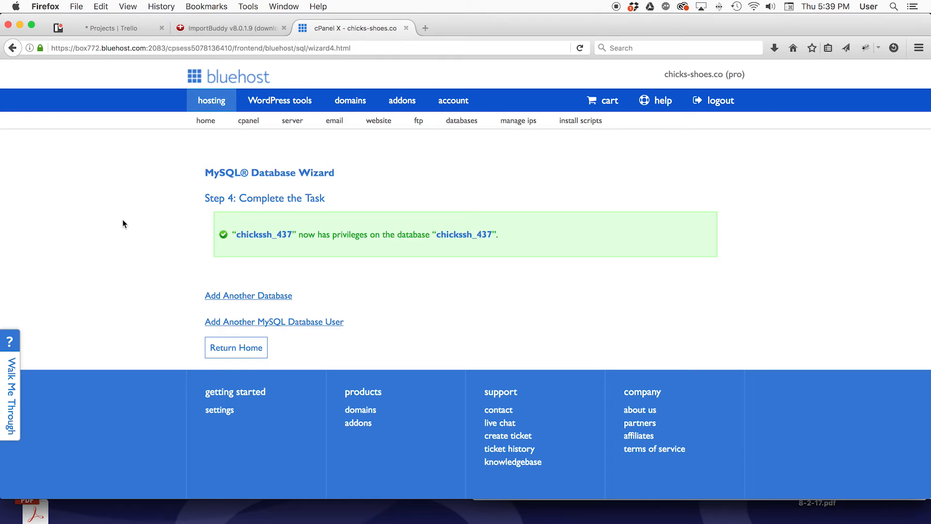
mouse_move(85, 245)
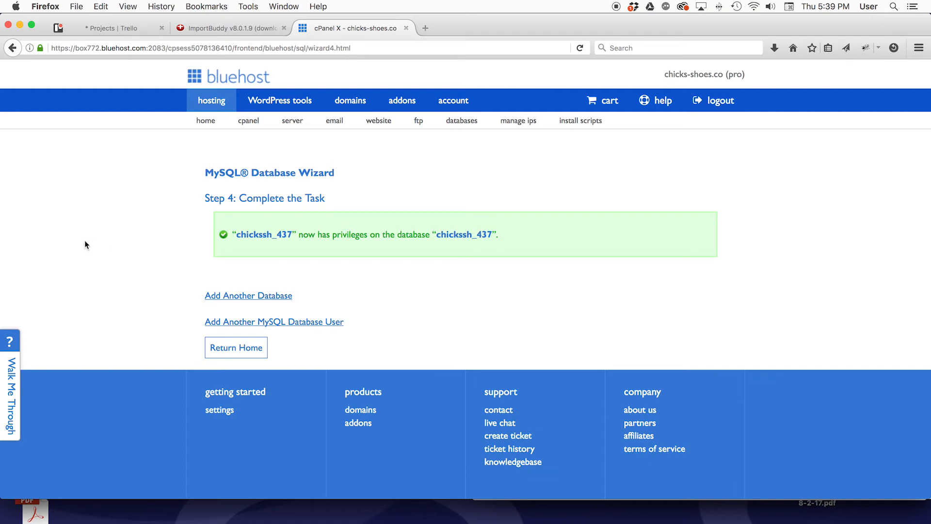
mouse_move(927, 333)
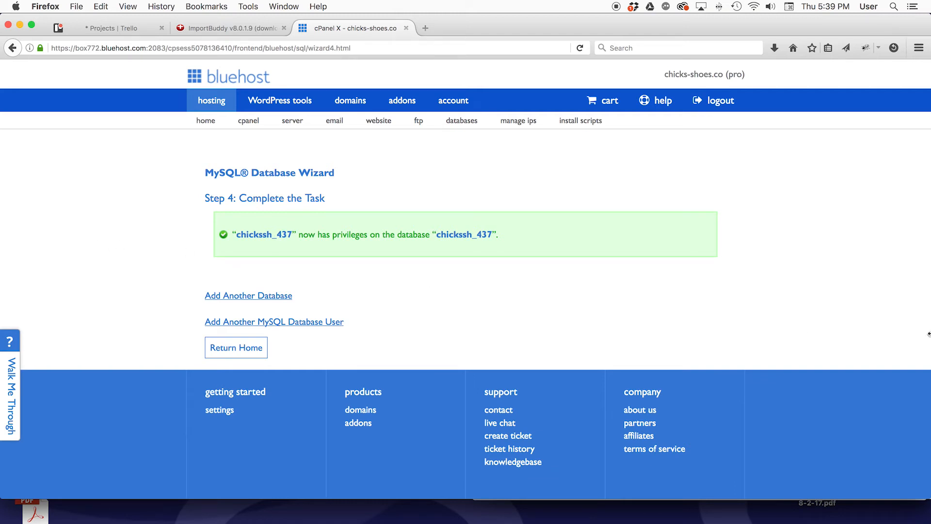
left_click(229, 28)
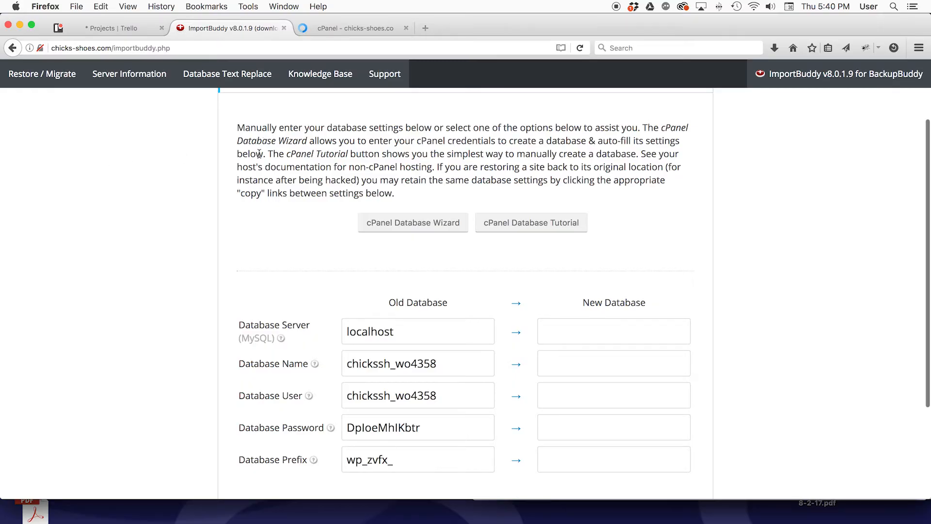
Copy localhost as the new server and enter chickssh_437 as database name and user
scroll("down", 3)
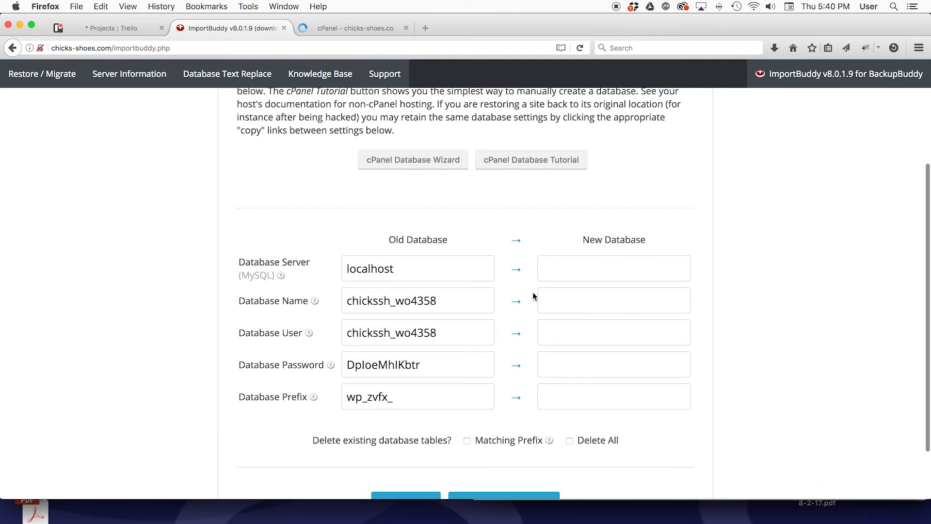
mouse_move(515, 269)
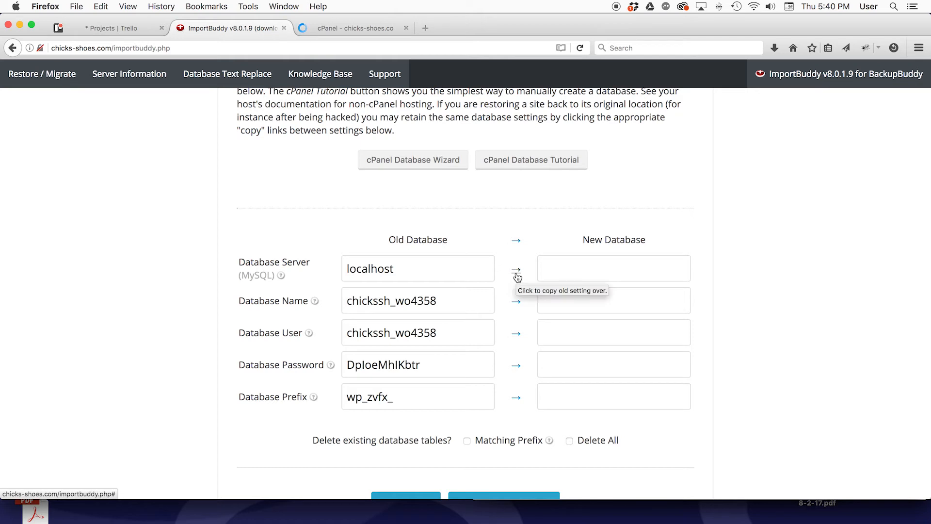
left_click(515, 267)
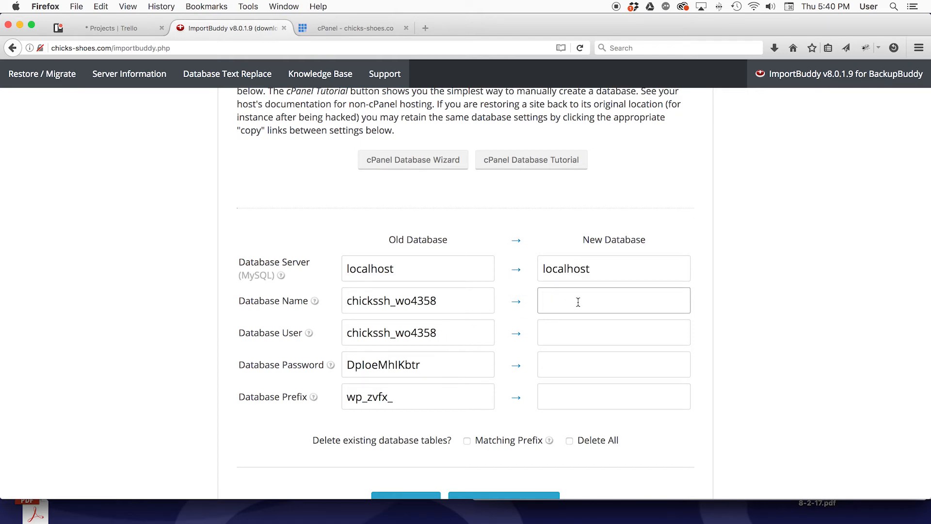
left_click(613, 299)
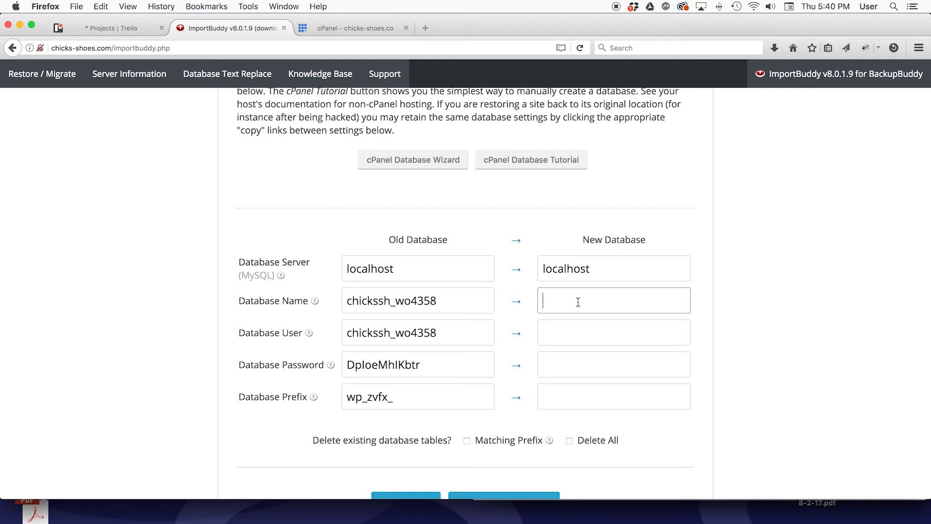
type("chick")
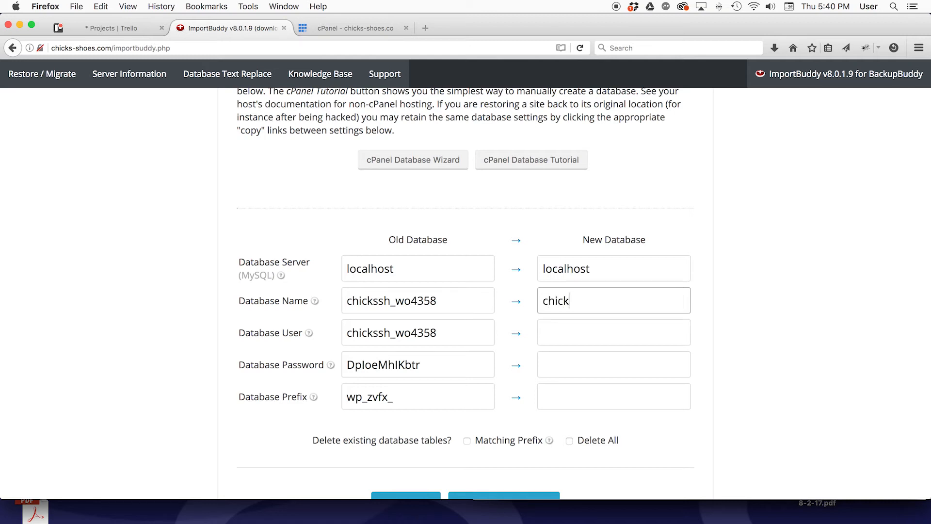
type("s")
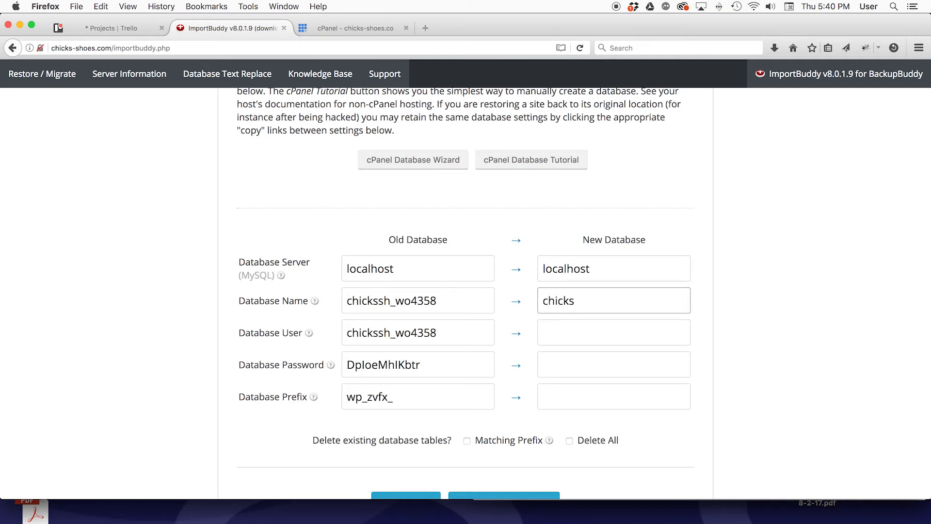
left_click(613, 300)
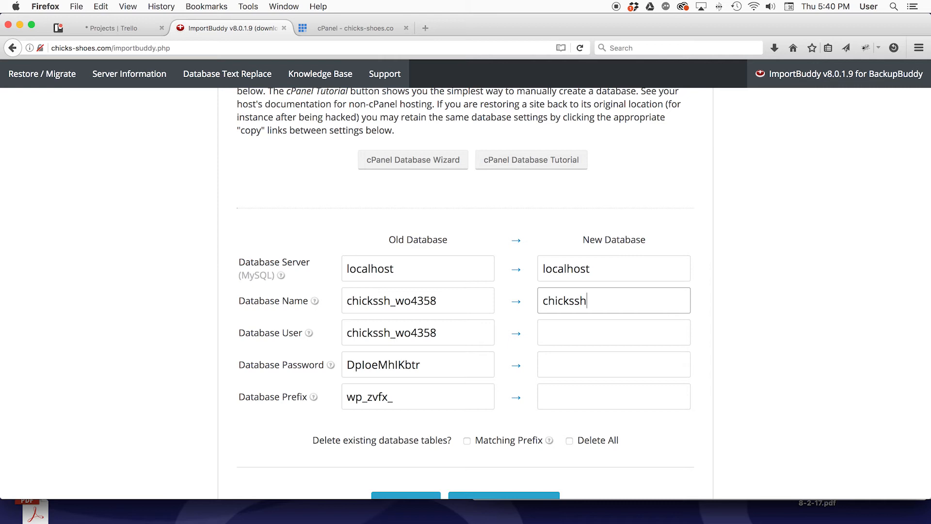
type("_")
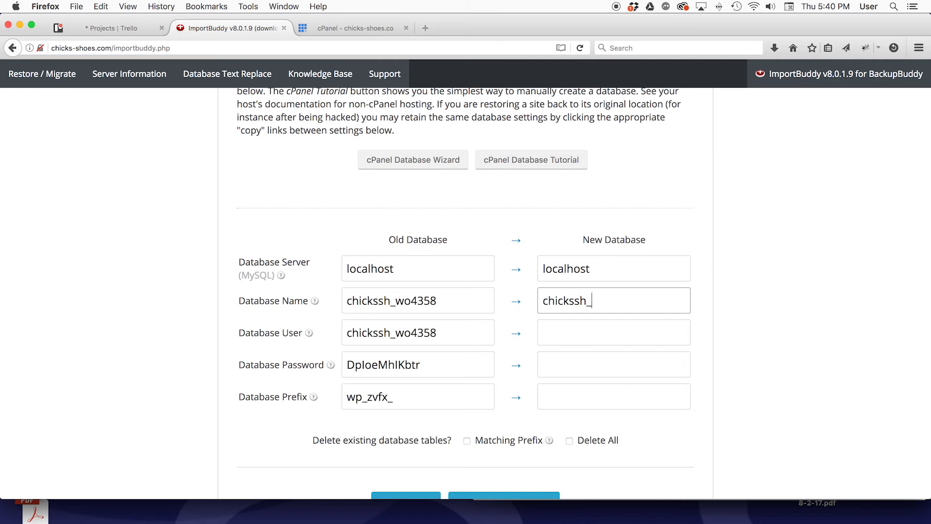
type("43")
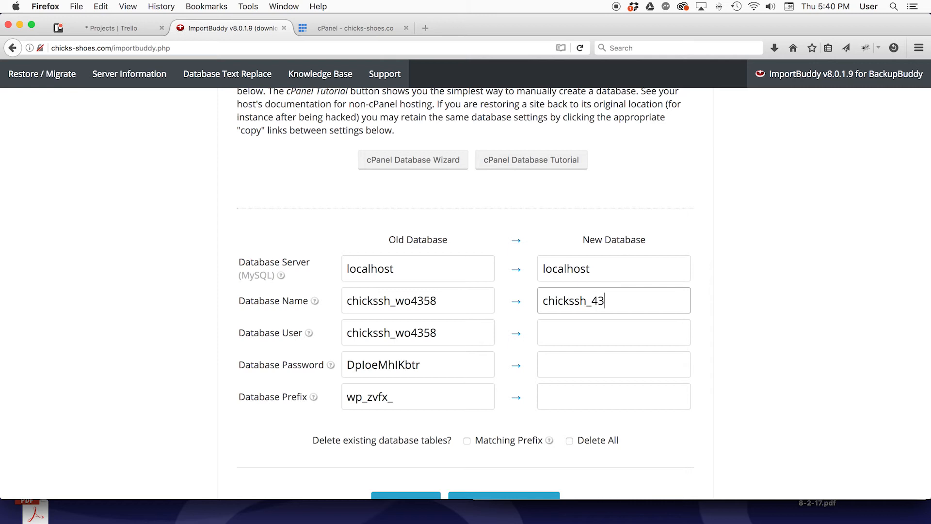
type("7")
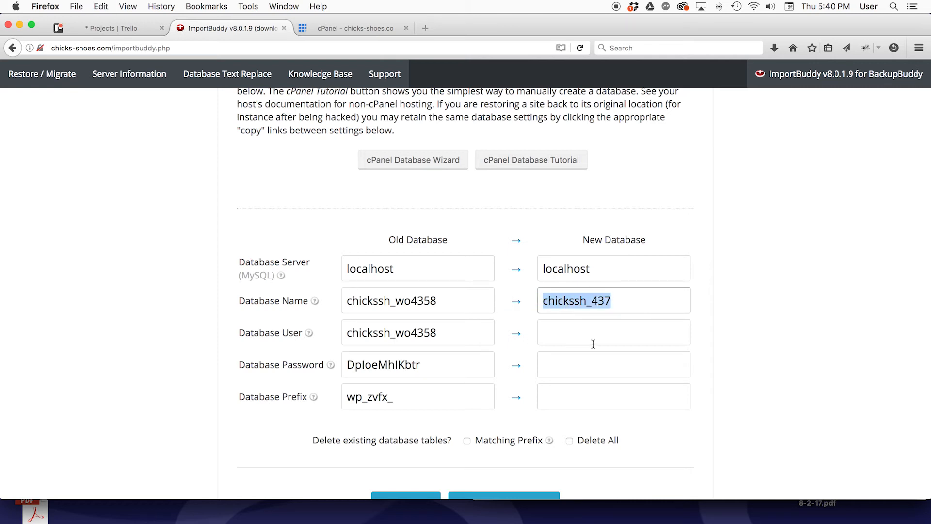
type("chickssh_437")
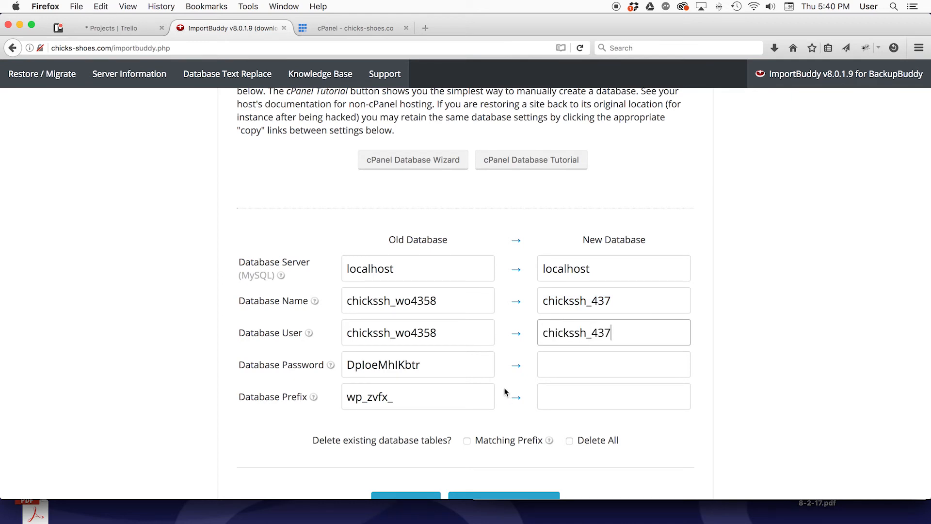
Enter the database password and wp489_ table prefix, then submit the settings
left_click(613, 364)
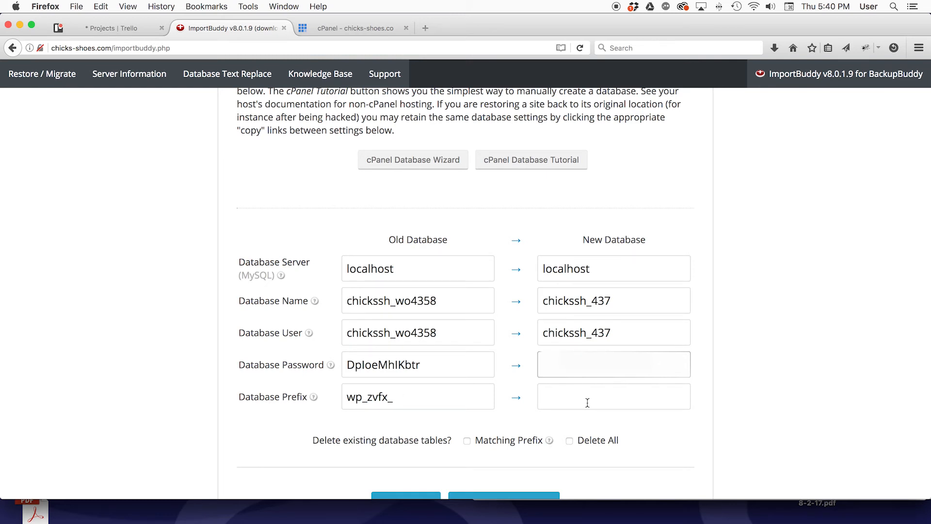
left_click(613, 397)
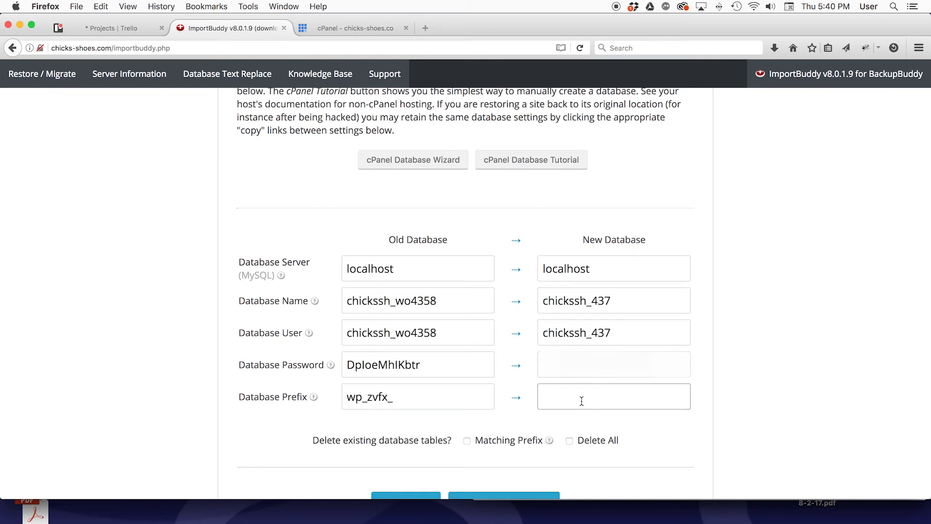
type("wp489")
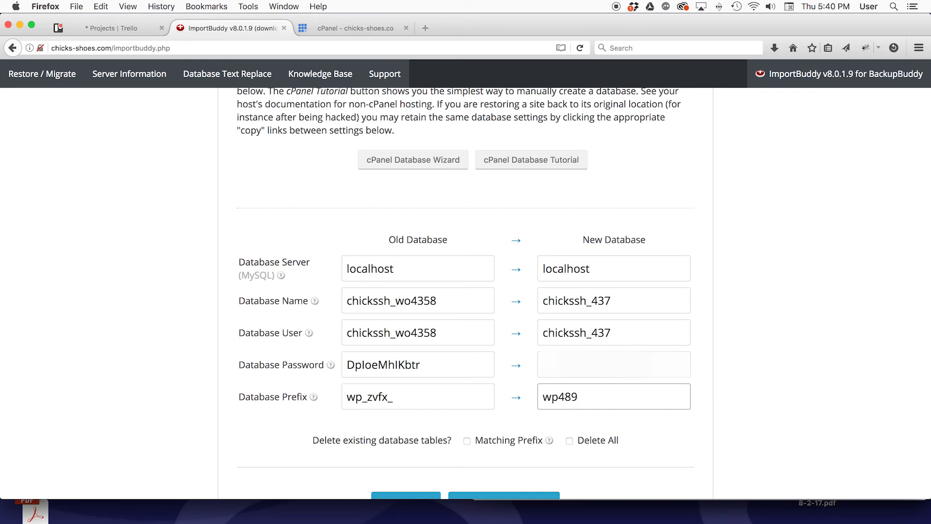
type("_")
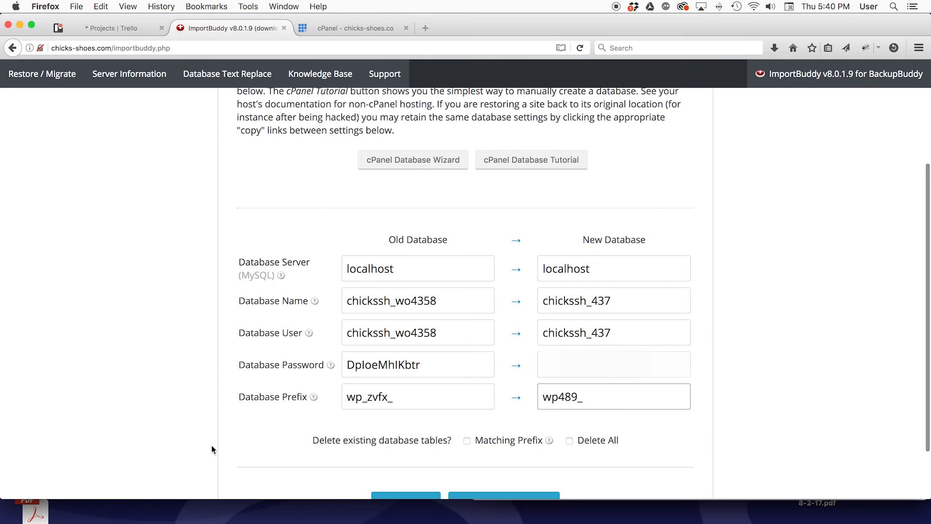
scroll("down", 3)
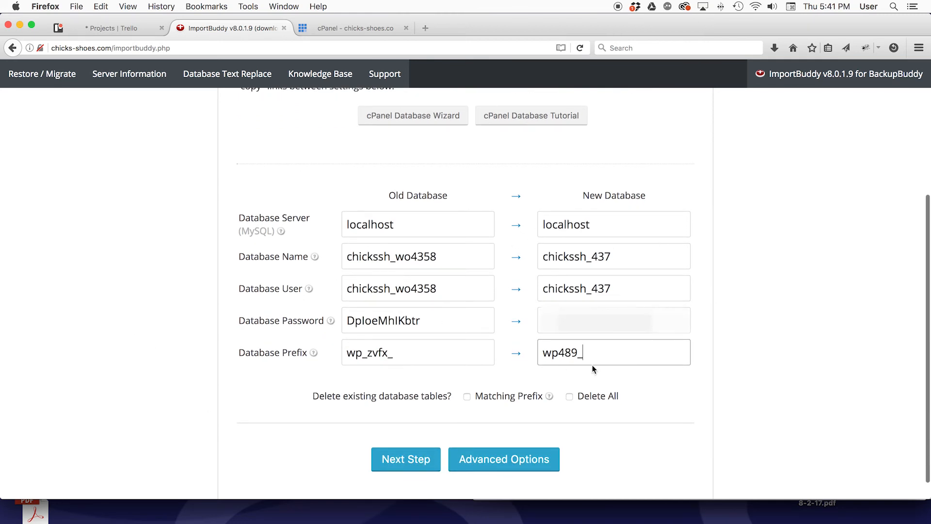
mouse_move(438, 235)
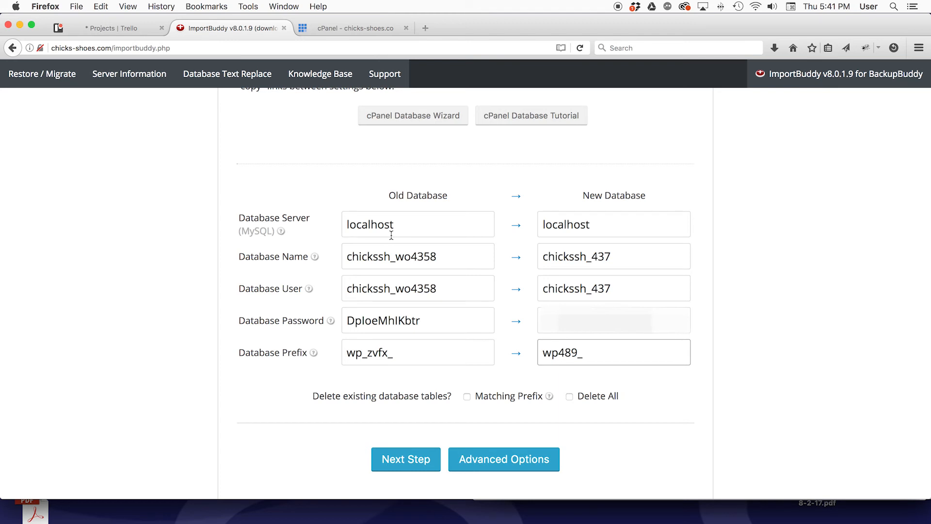
left_click(406, 459)
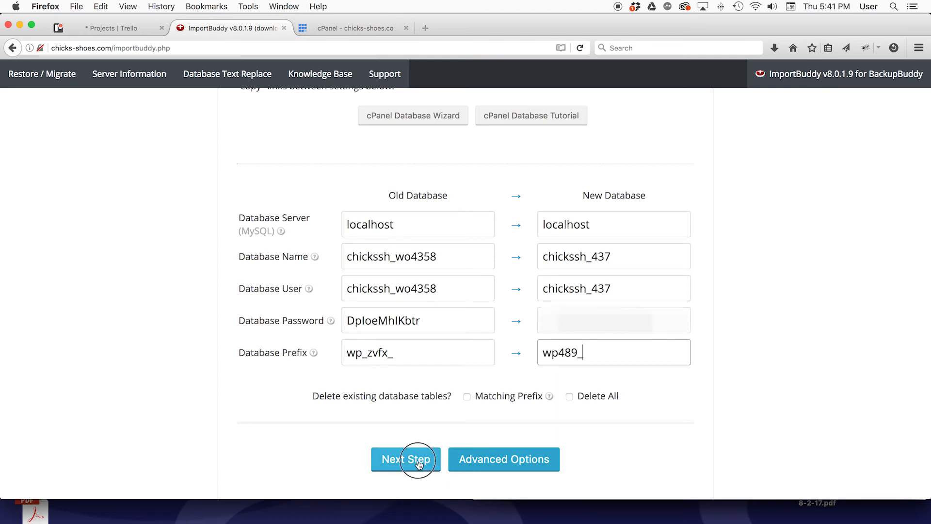
left_click(405, 459)
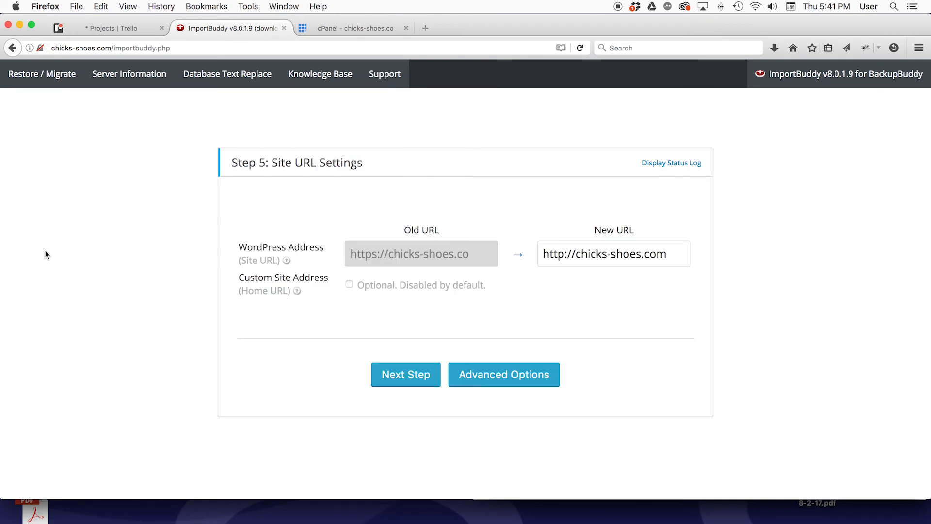
mouse_move(476, 297)
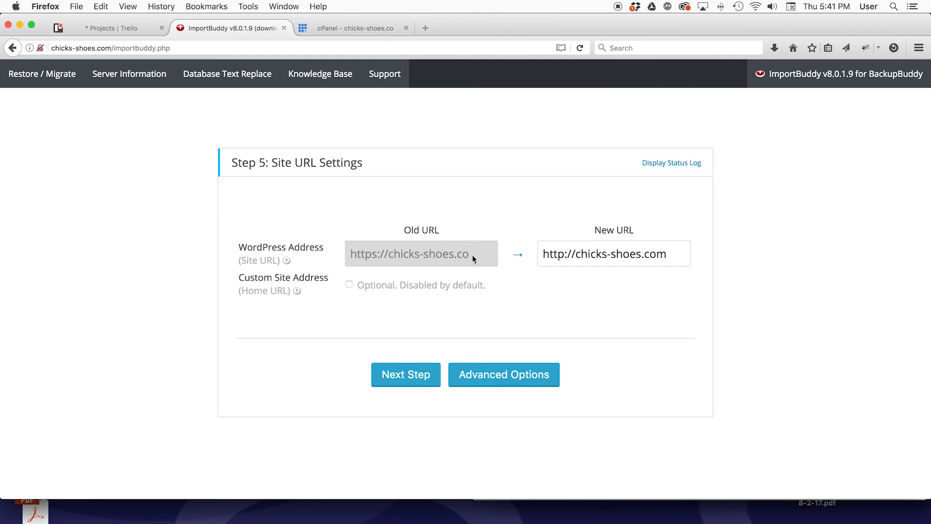
mouse_move(472, 261)
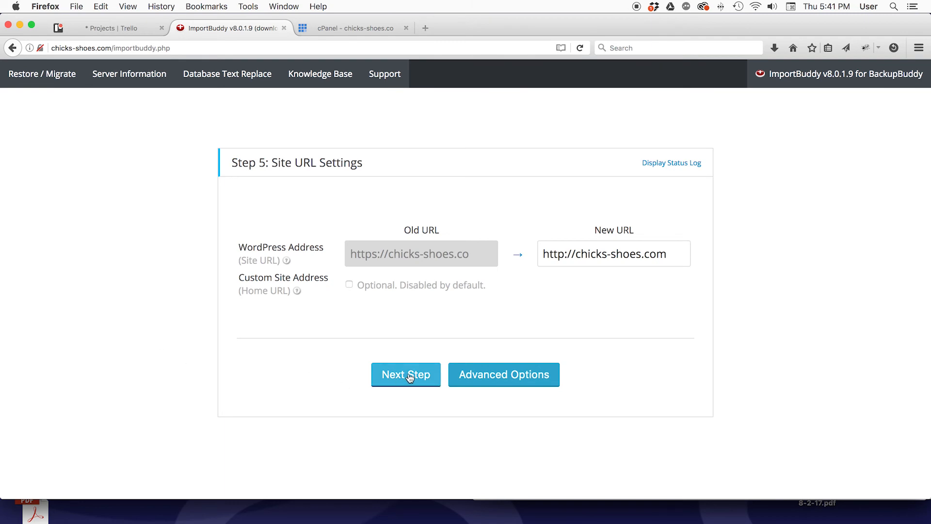
left_click(405, 374)
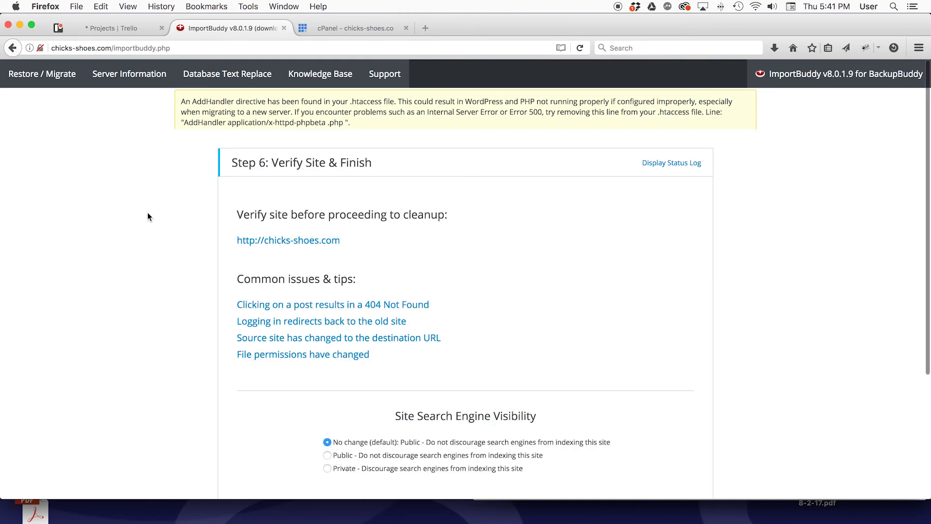
mouse_move(204, 120)
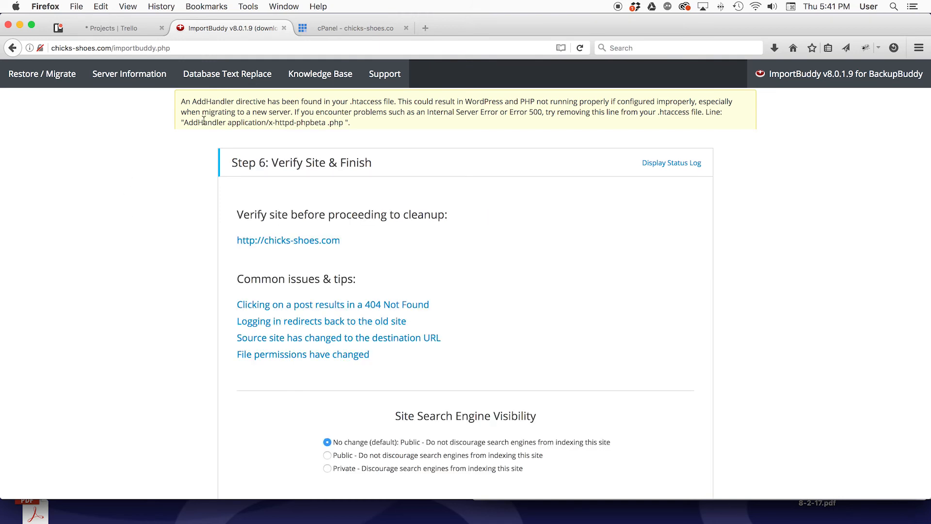
mouse_move(263, 111)
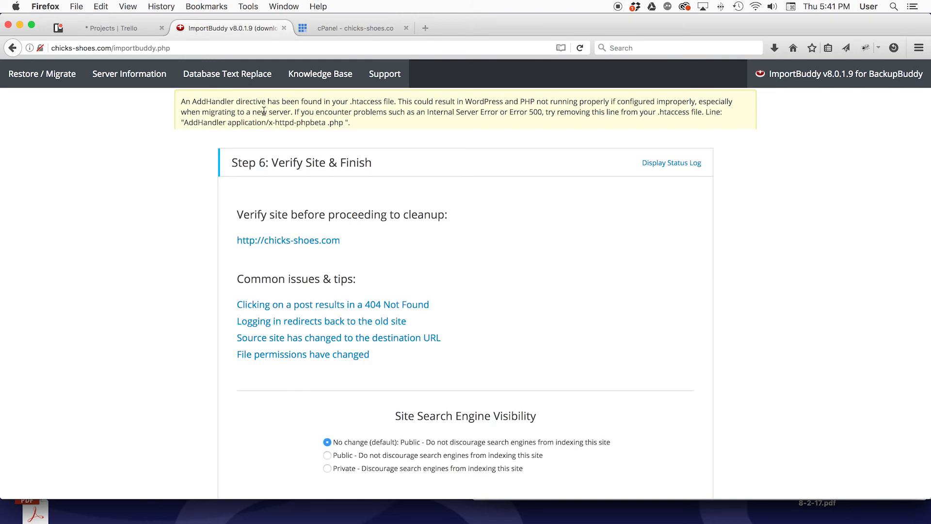
mouse_move(170, 142)
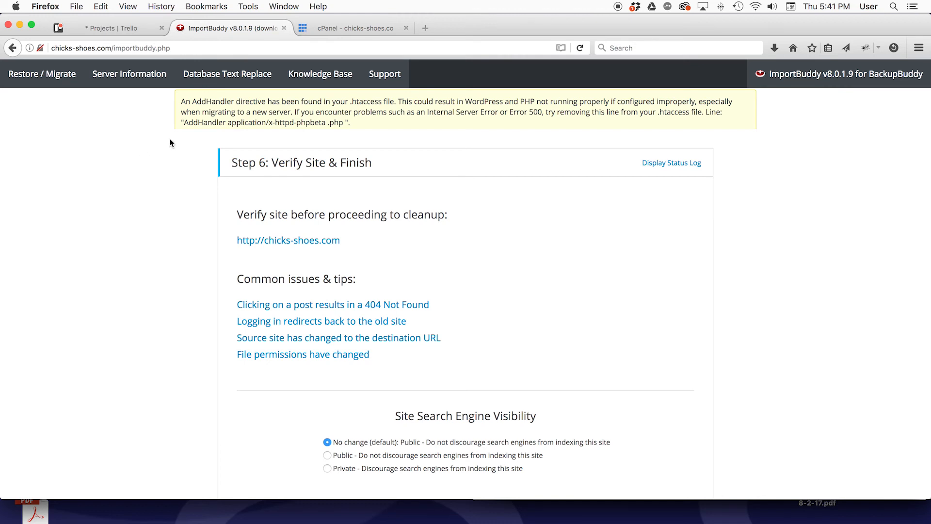
mouse_move(111, 171)
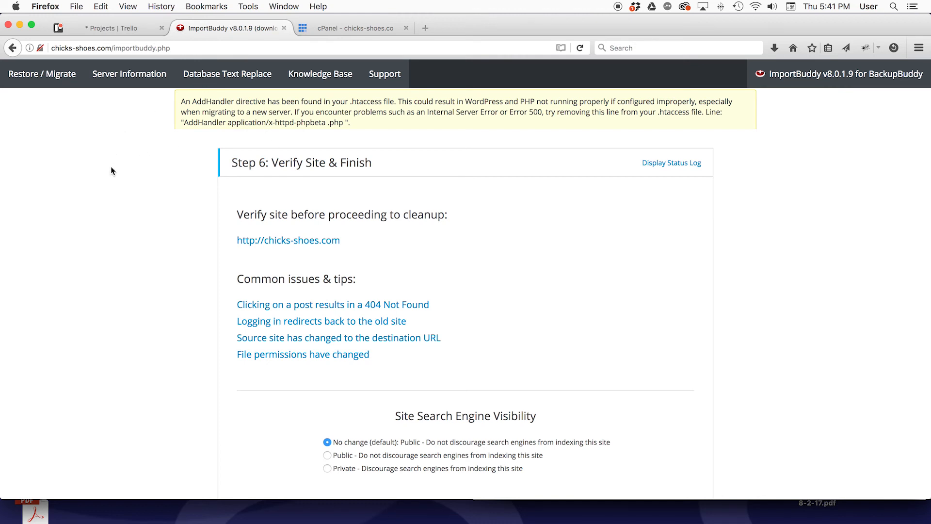
mouse_move(153, 212)
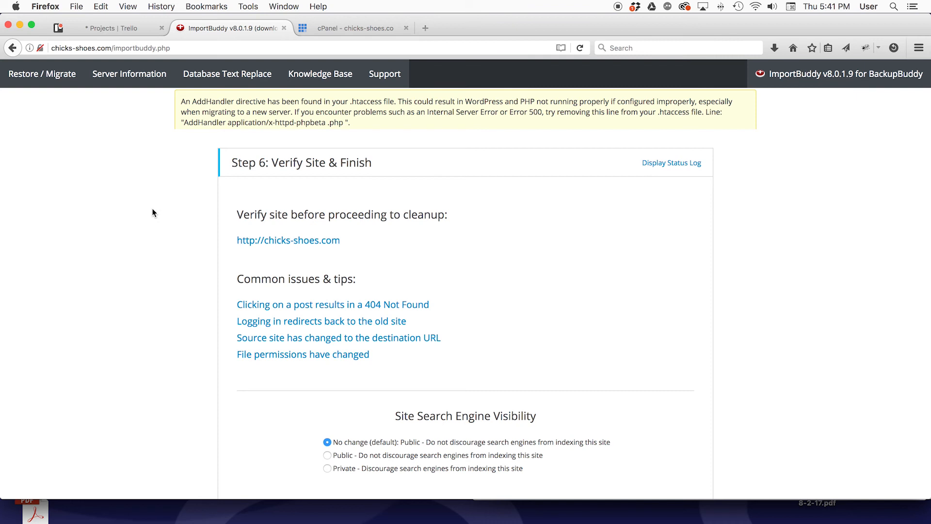
mouse_move(158, 210)
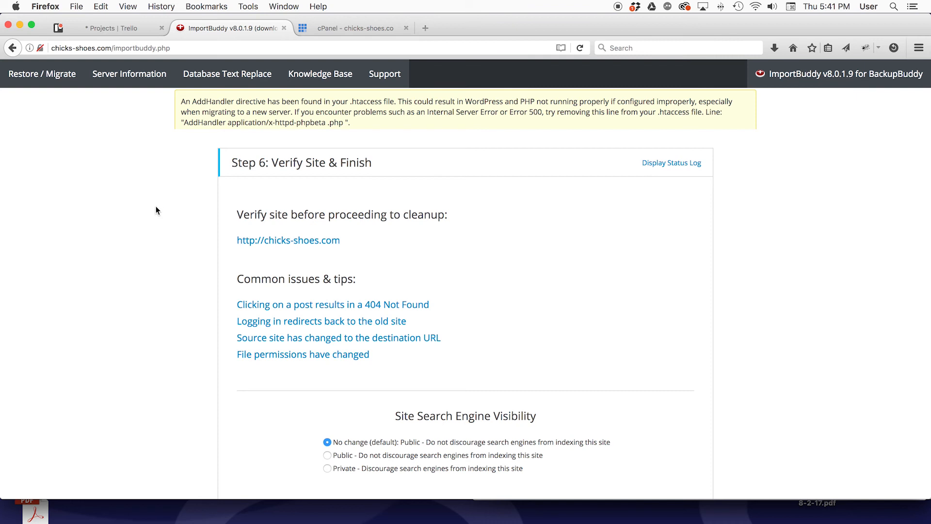
mouse_move(448, 251)
type("chi")
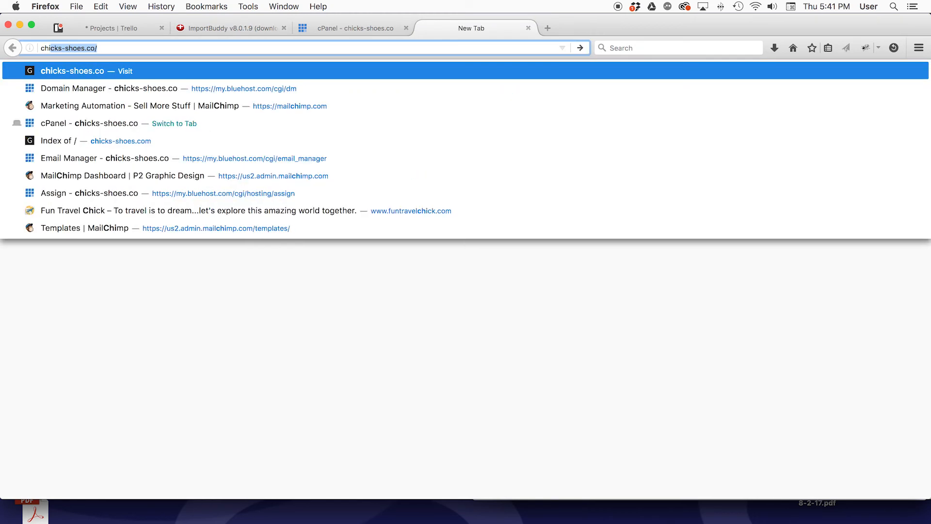
Load chicks-shoes.com, view its Our Story page, then return to the cPanel tab
key("Backspace")
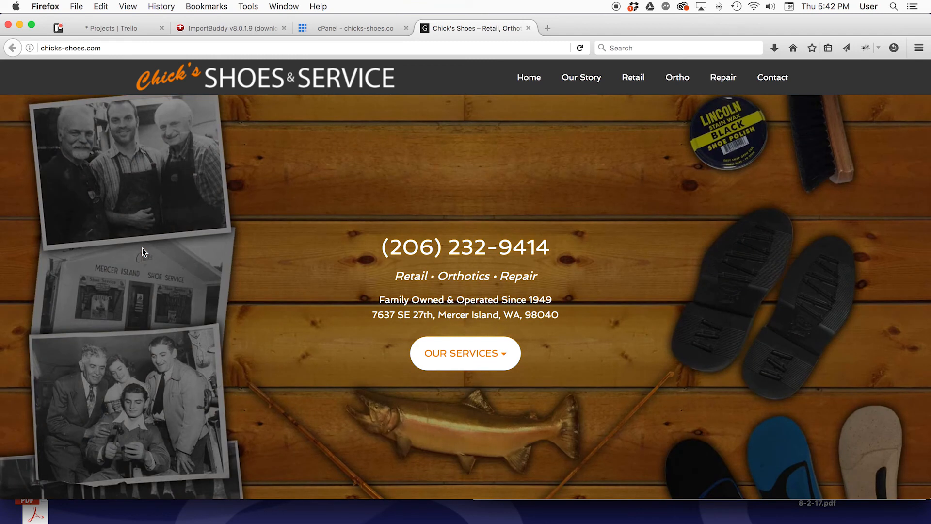
mouse_move(256, 219)
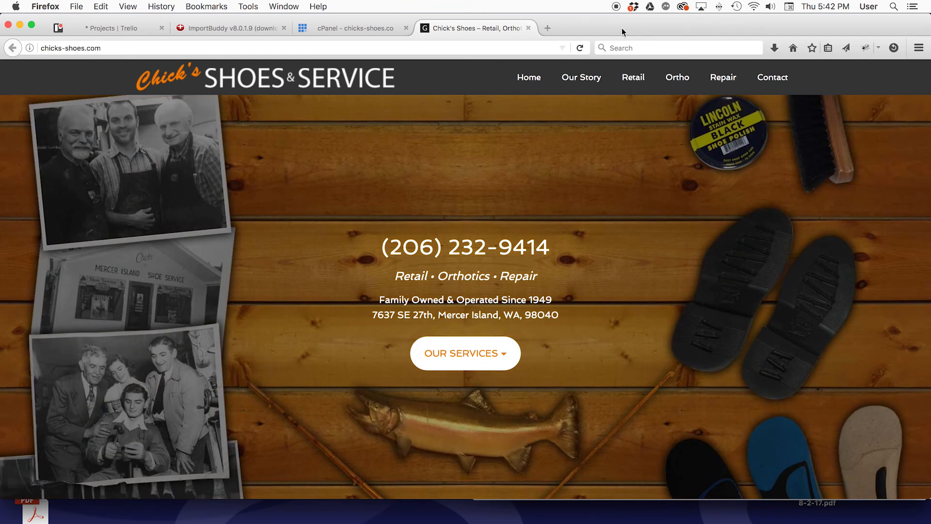
left_click(582, 77)
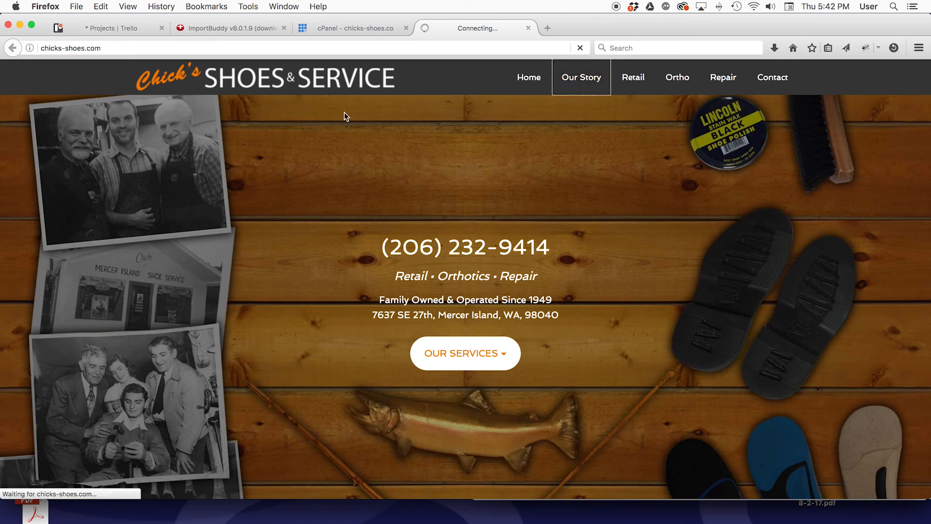
left_click(581, 77)
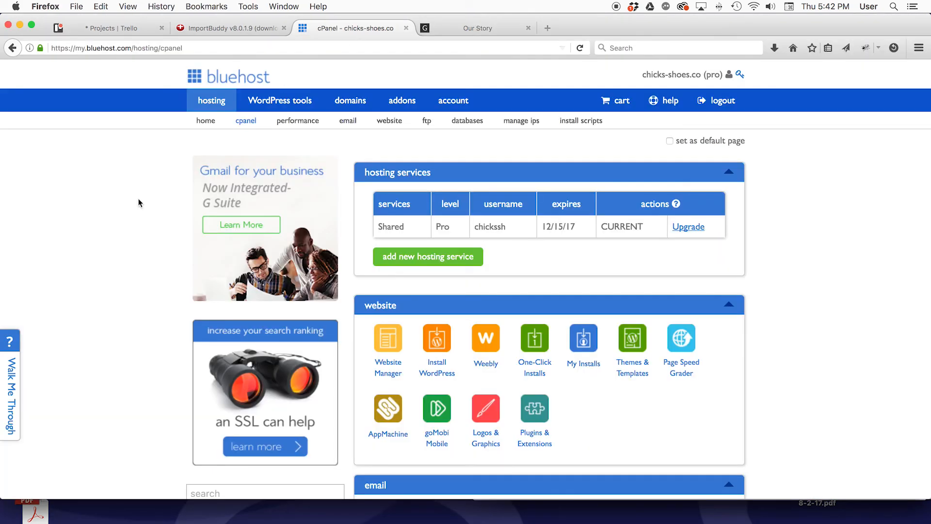
Run Finish Cleanup with all deletion options checked, removing the backup archive, temporary files and ImportBuddy
left_click(214, 28)
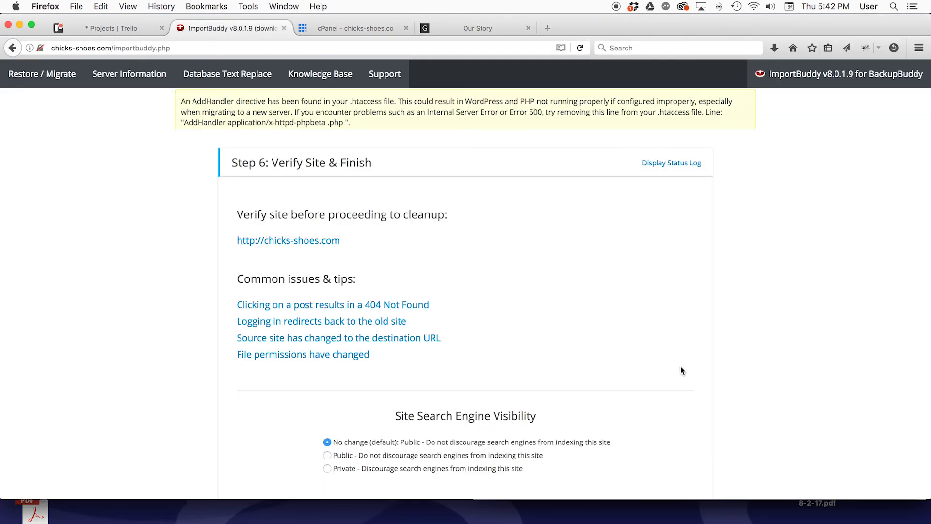
scroll("down", 3)
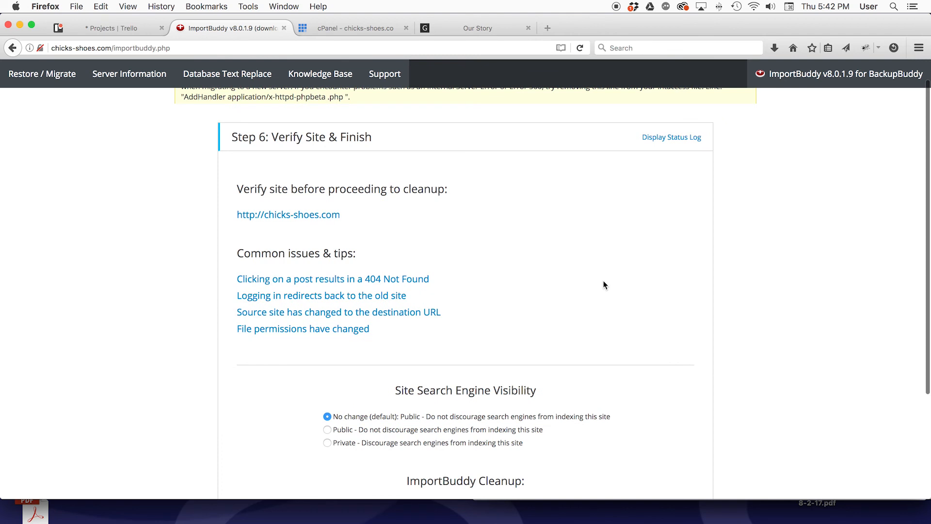
scroll("down", 3)
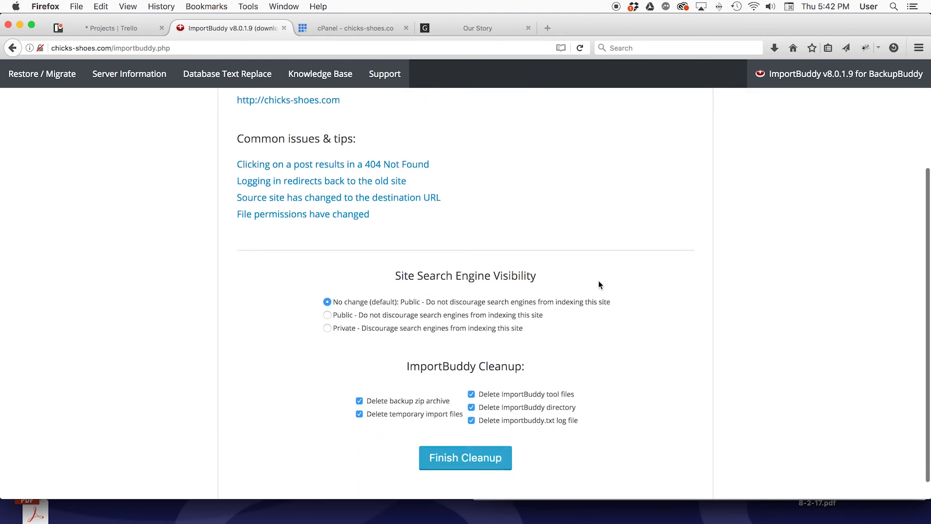
scroll("down", 3)
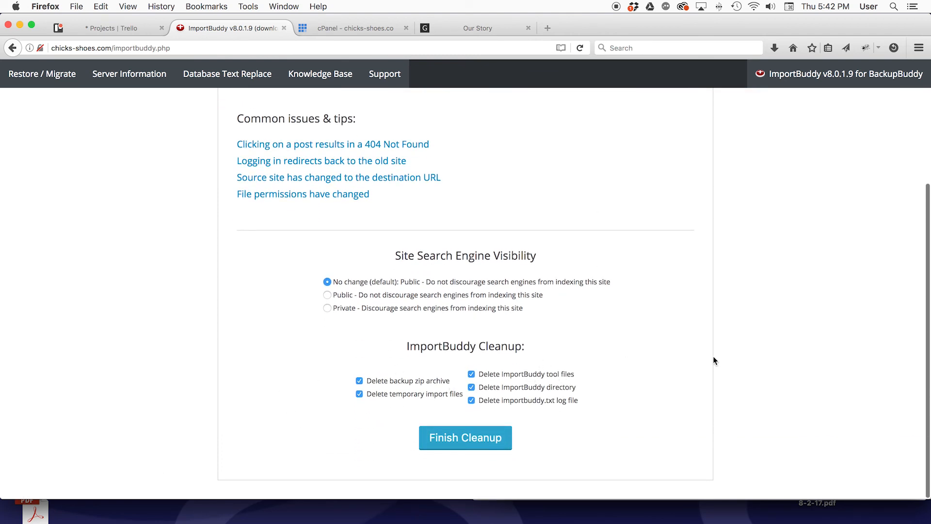
mouse_move(728, 360)
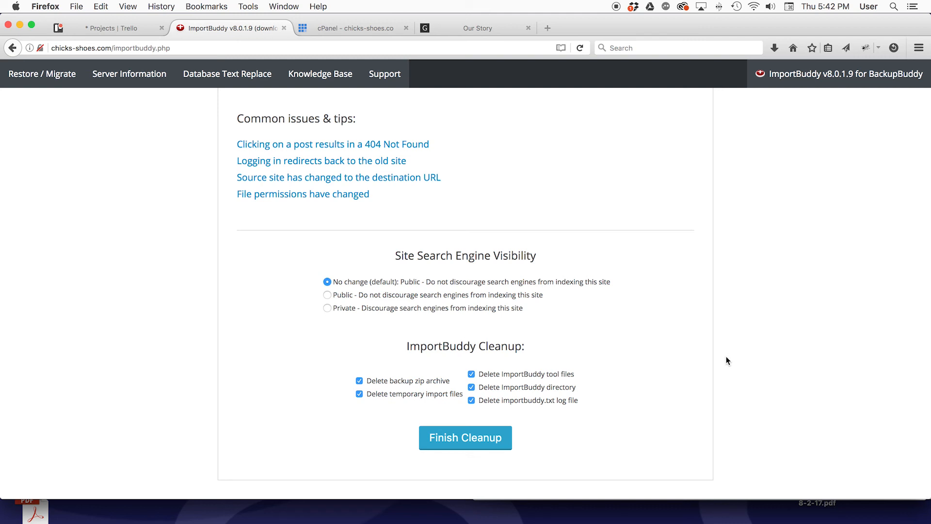
left_click(465, 438)
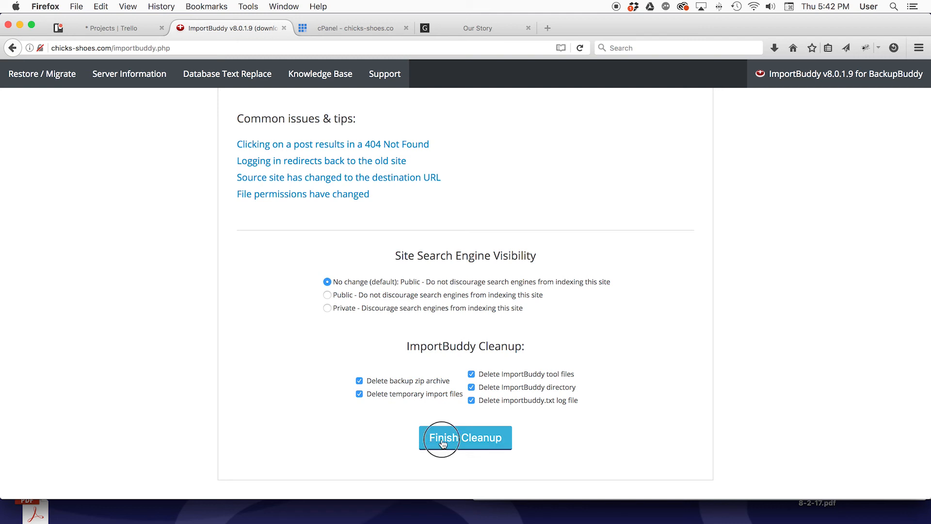
left_click(465, 437)
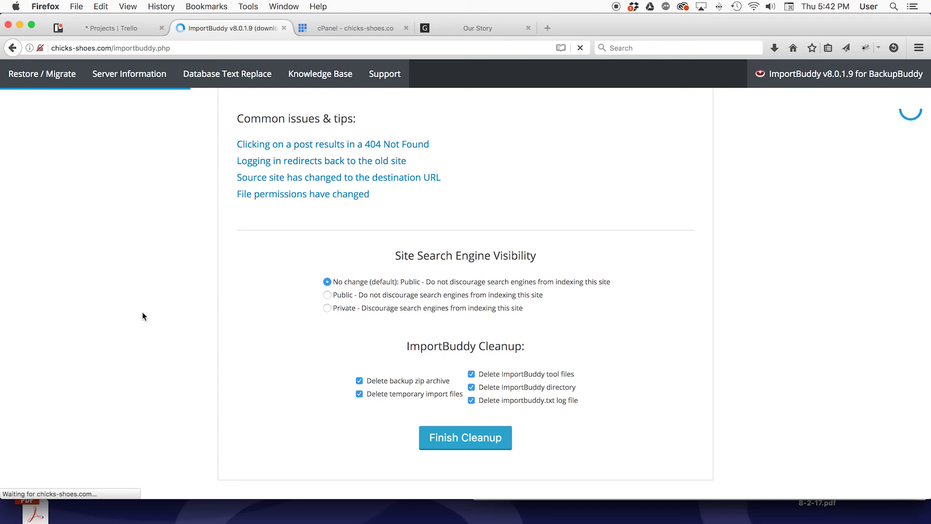
left_click(465, 437)
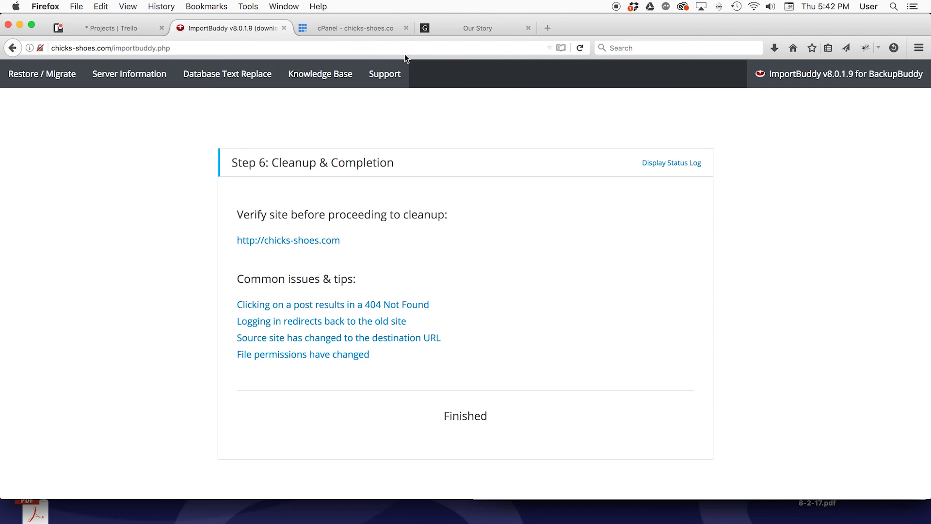
mouse_move(464, 39)
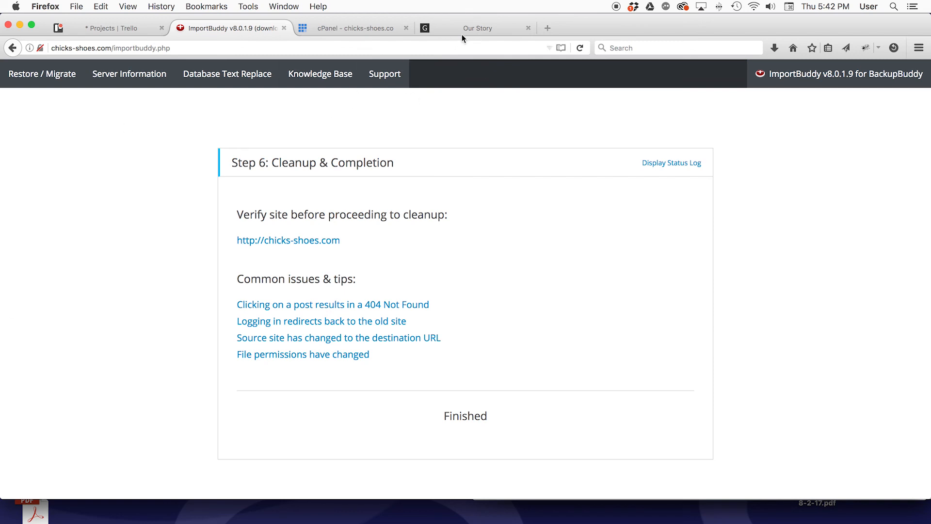
mouse_move(478, 28)
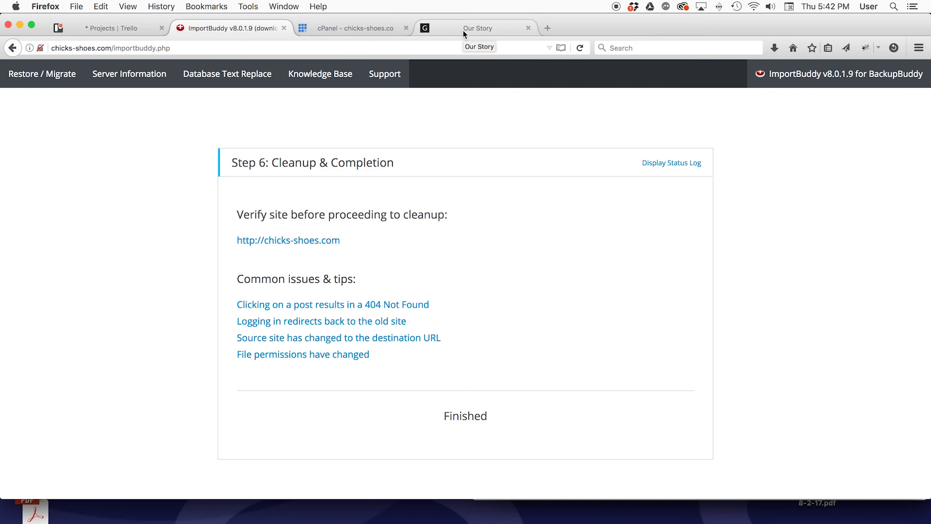